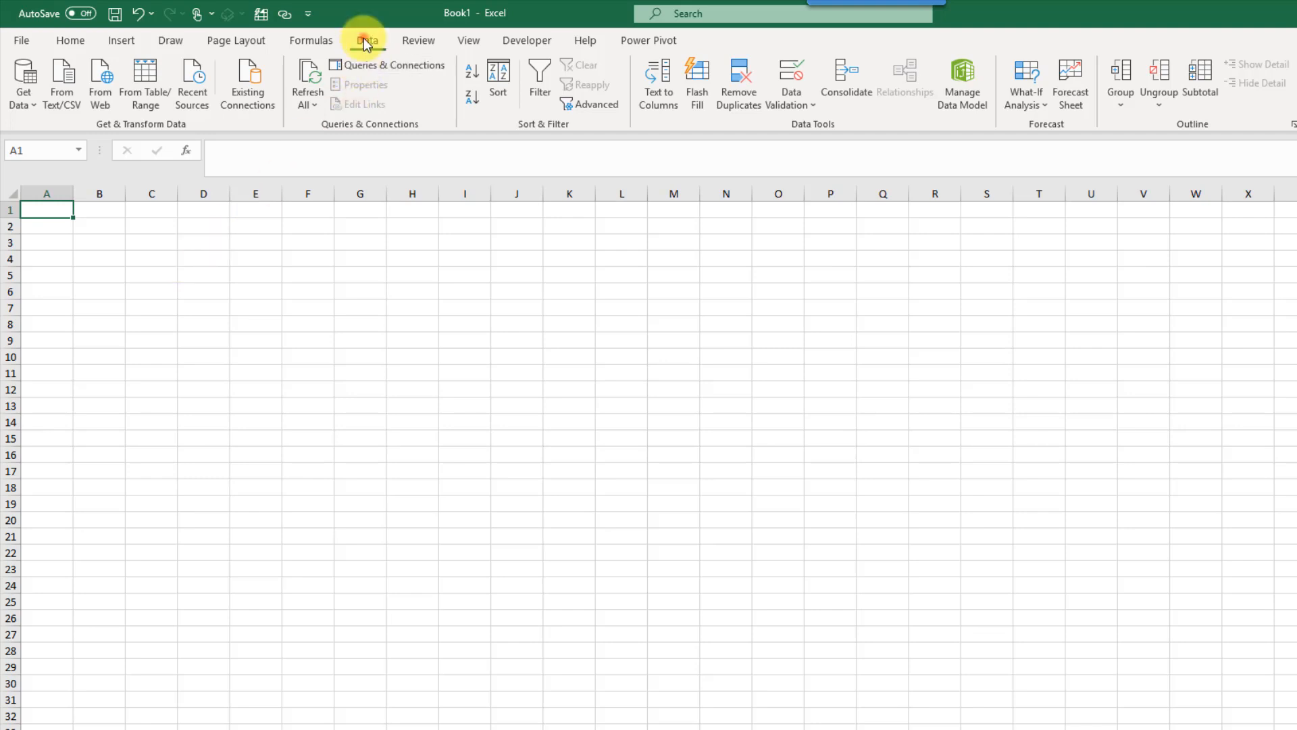
- Start a From Workbook import via Get Data and pick Demo Workbook.xlsx on the Desktop
left_click(23, 82)
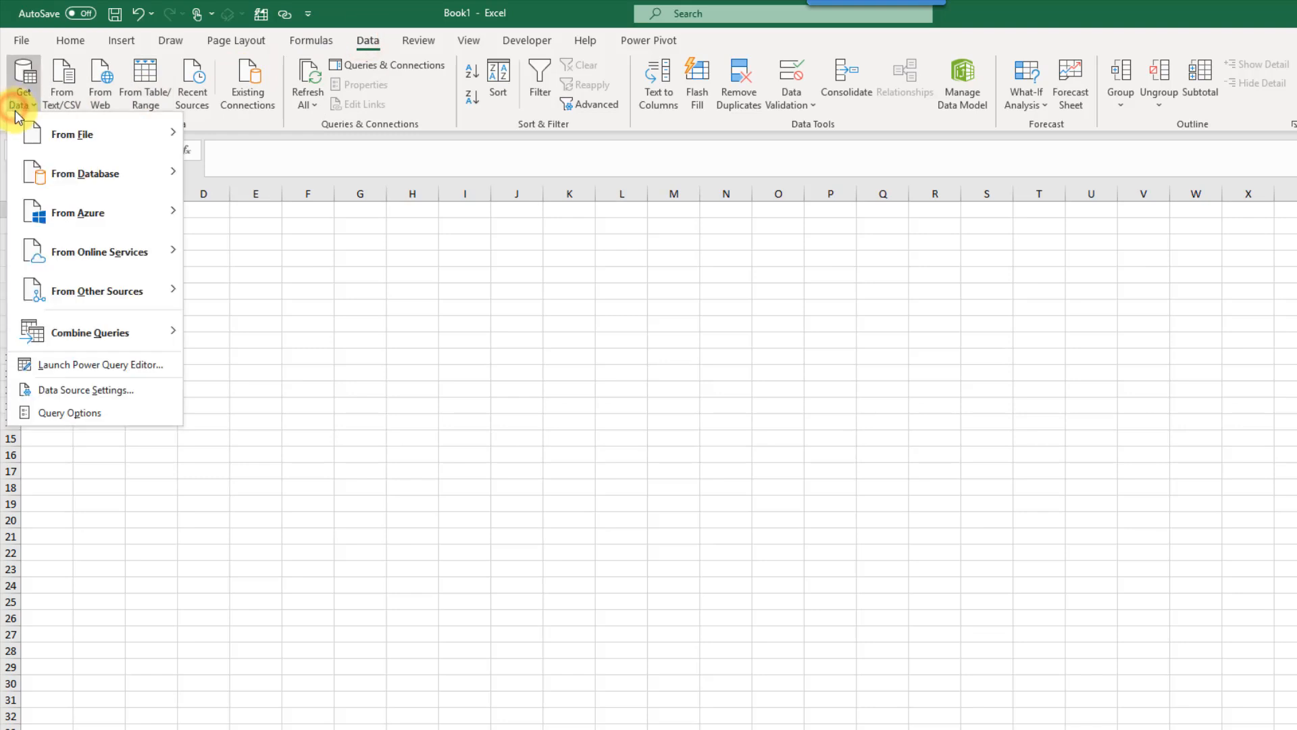
left_click(73, 134)
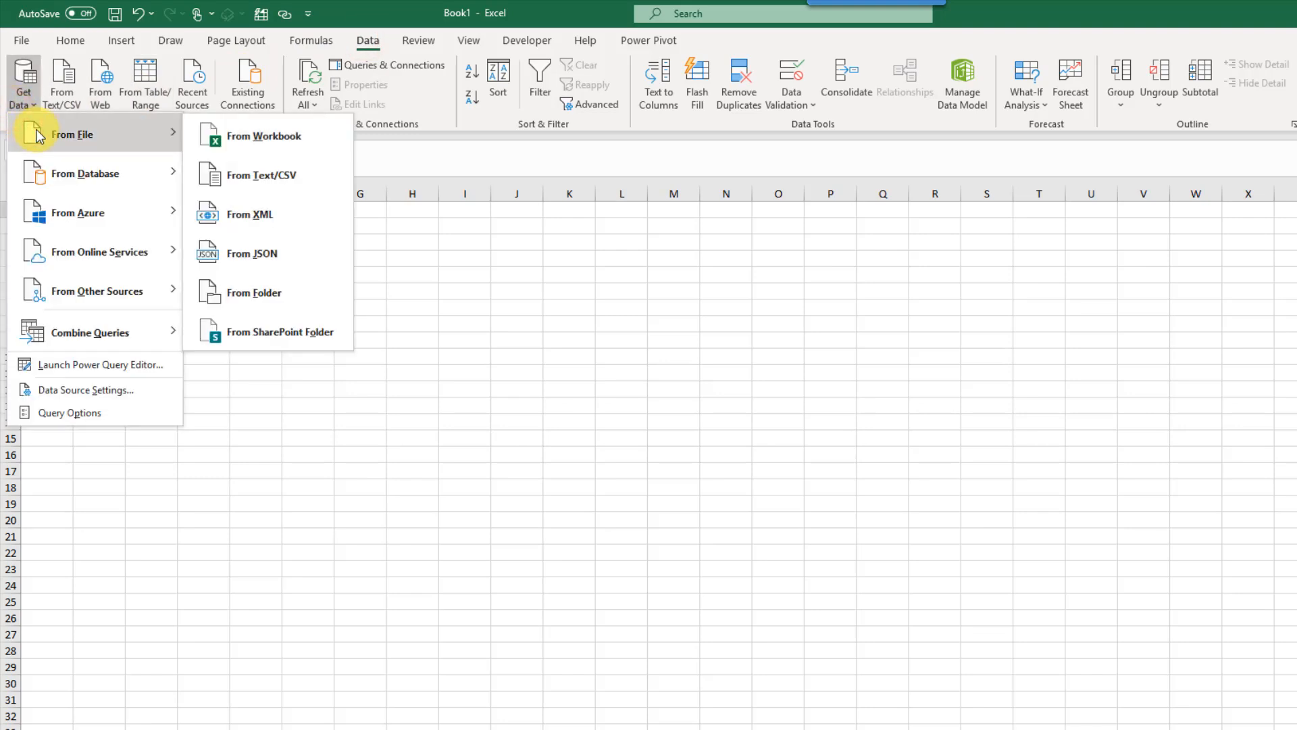
mouse_move(264, 135)
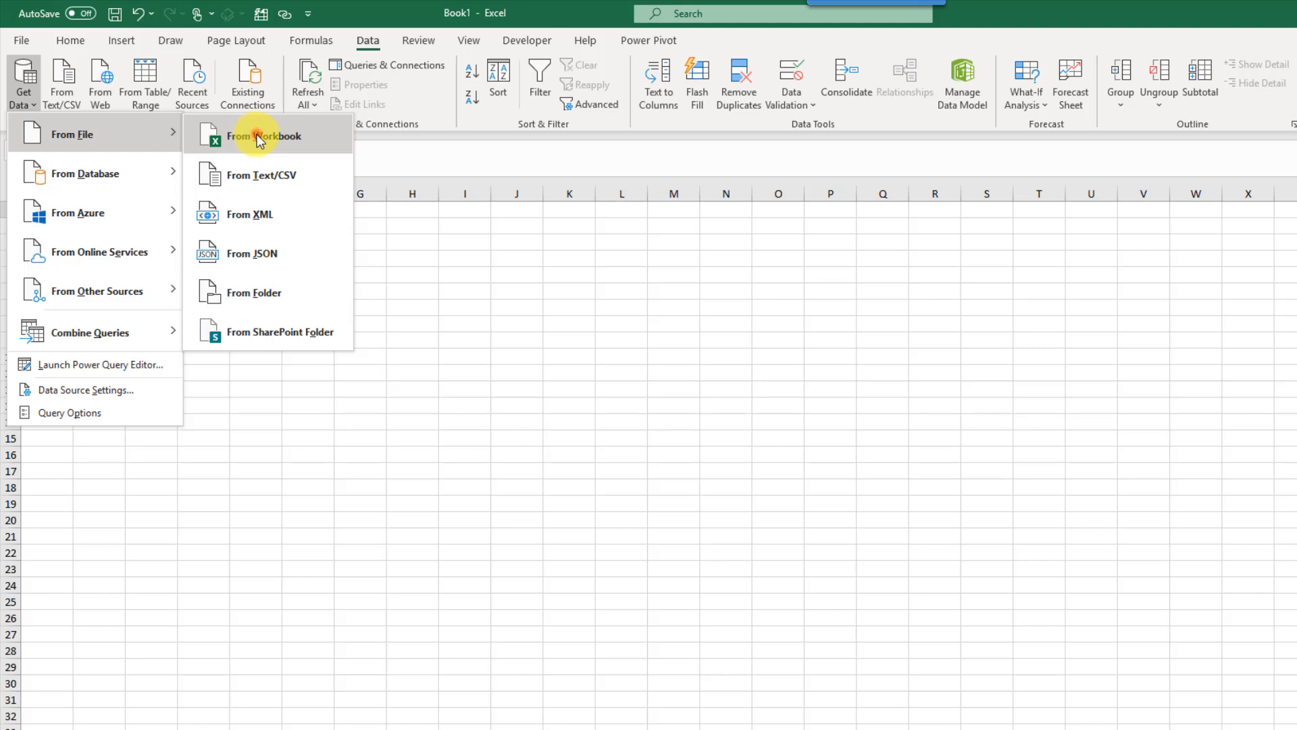
left_click(264, 135)
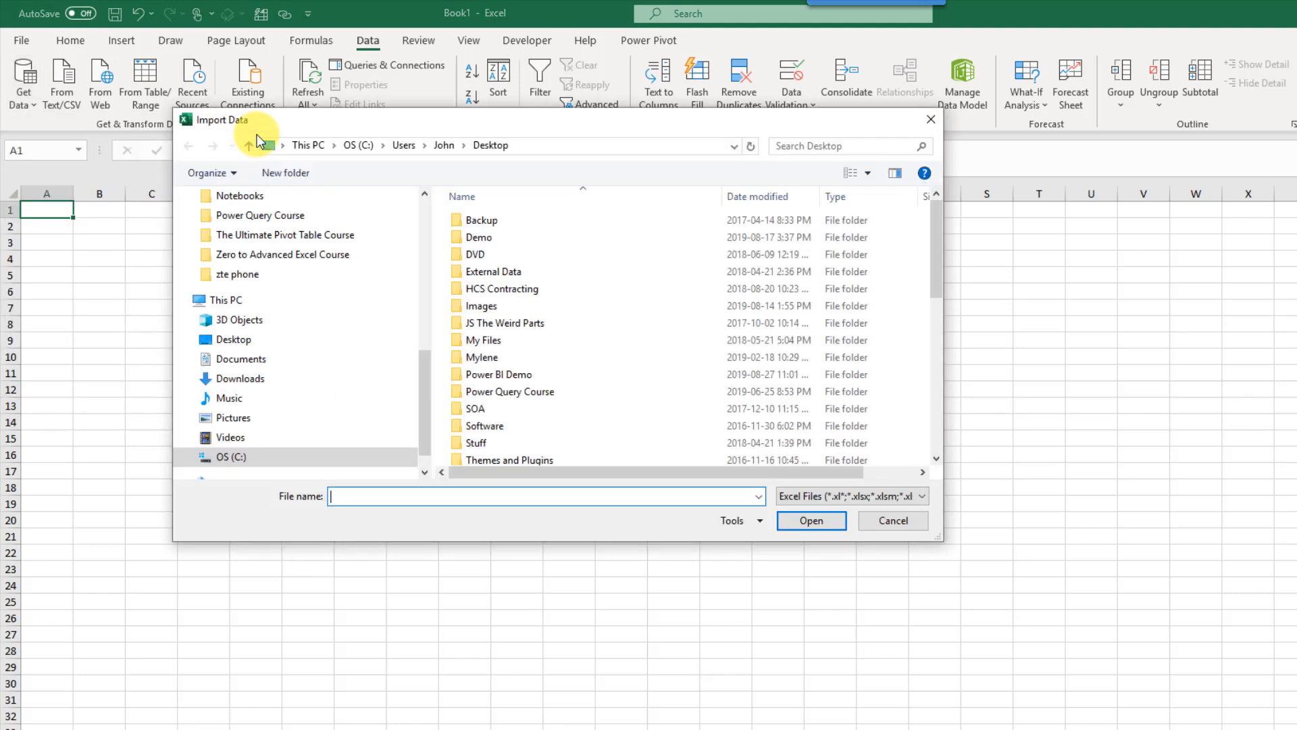
scroll("down", 3)
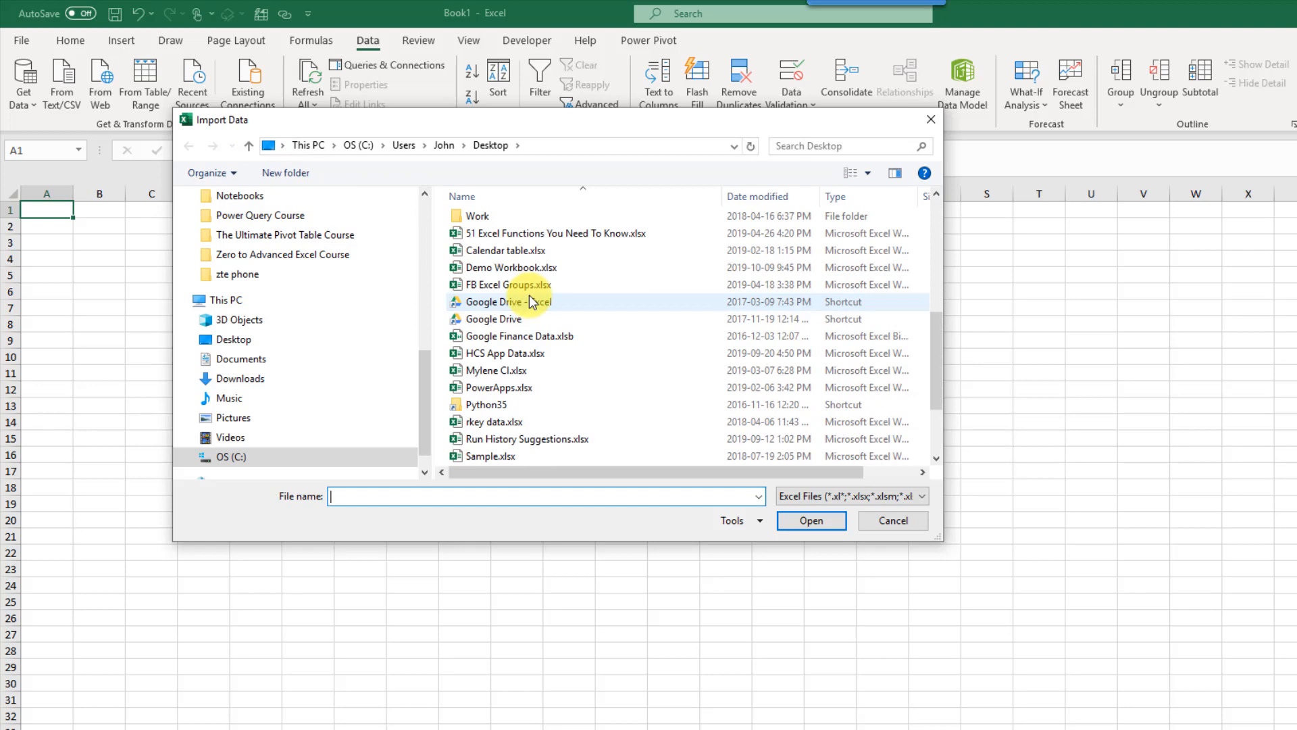
left_click(511, 266)
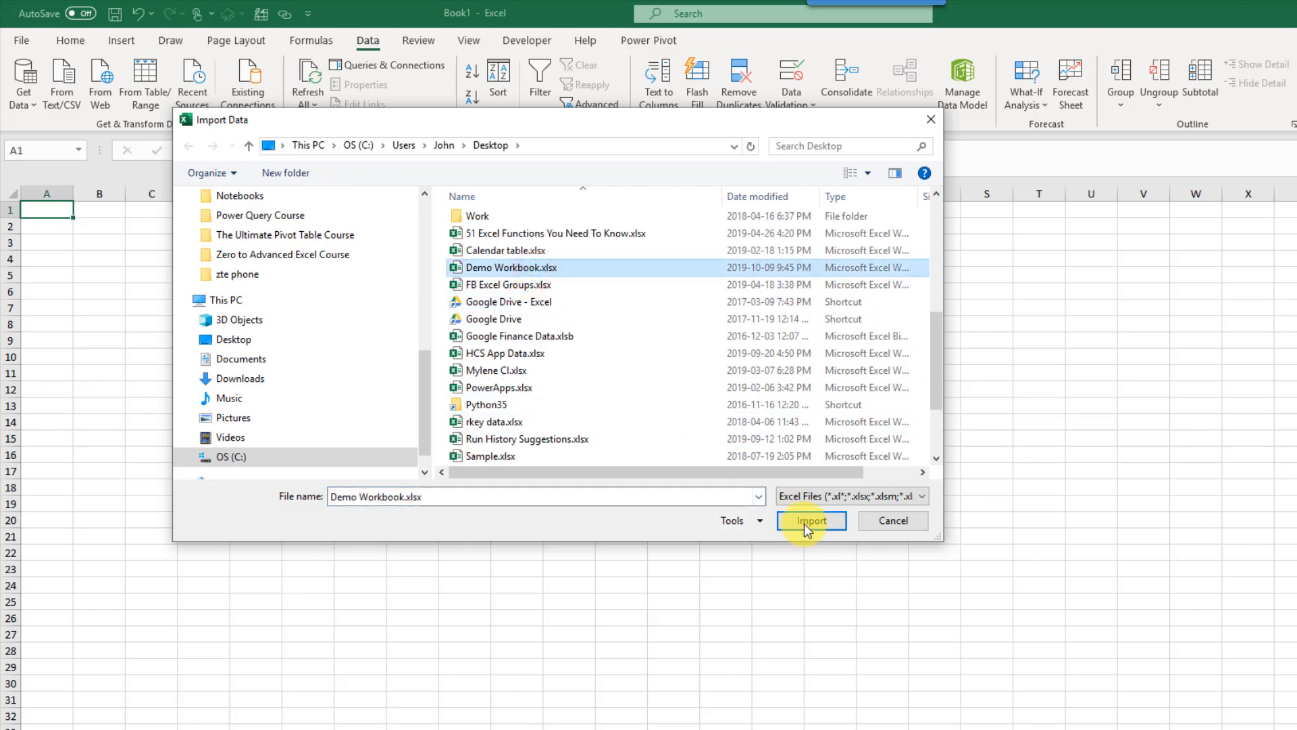
- Import Demo Workbook.xlsx so the Navigator lists its 15 sheets
left_click(810, 520)
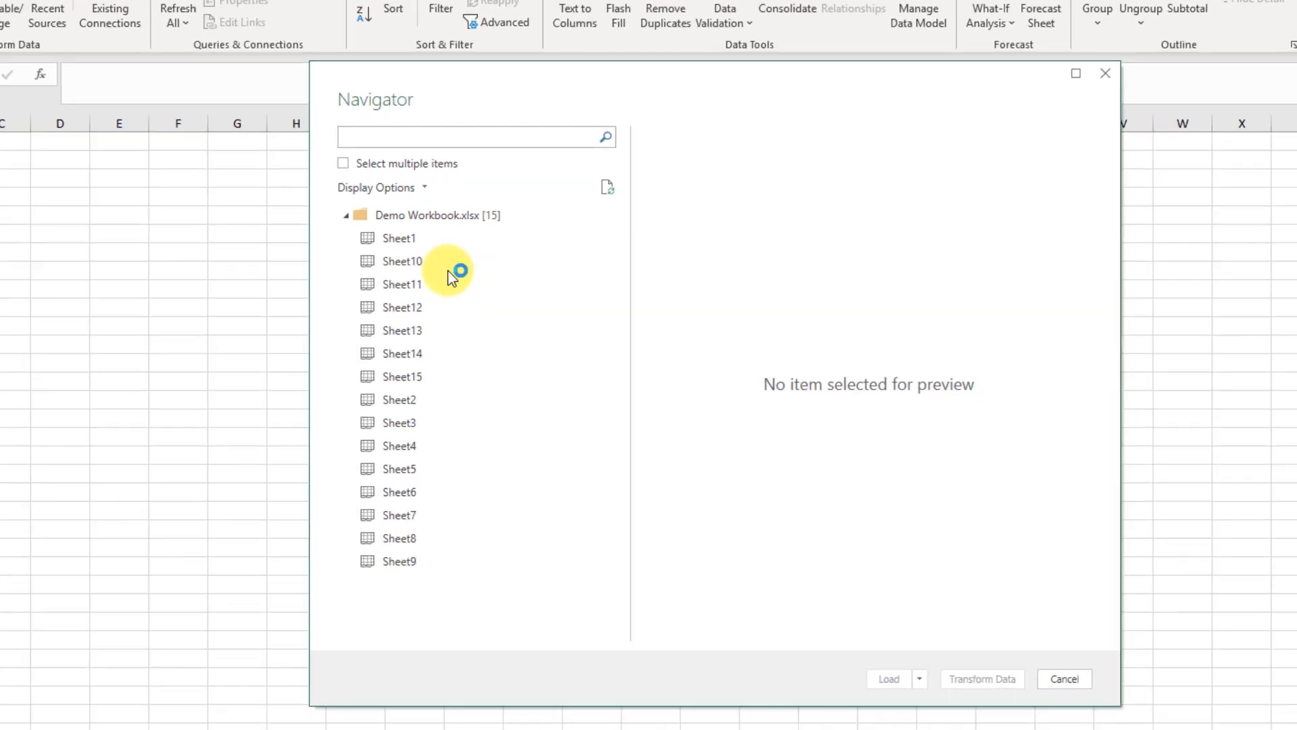
left_click_drag(451, 272, 480, 71)
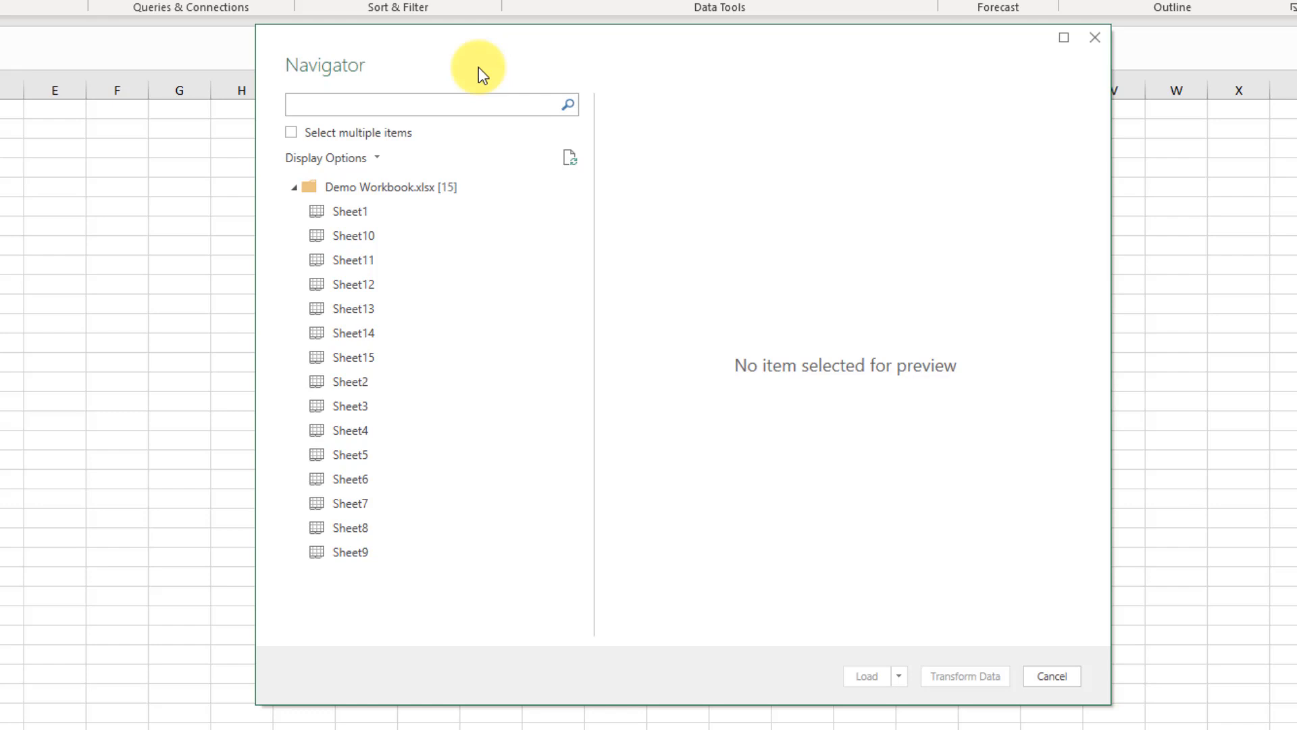
mouse_move(420, 284)
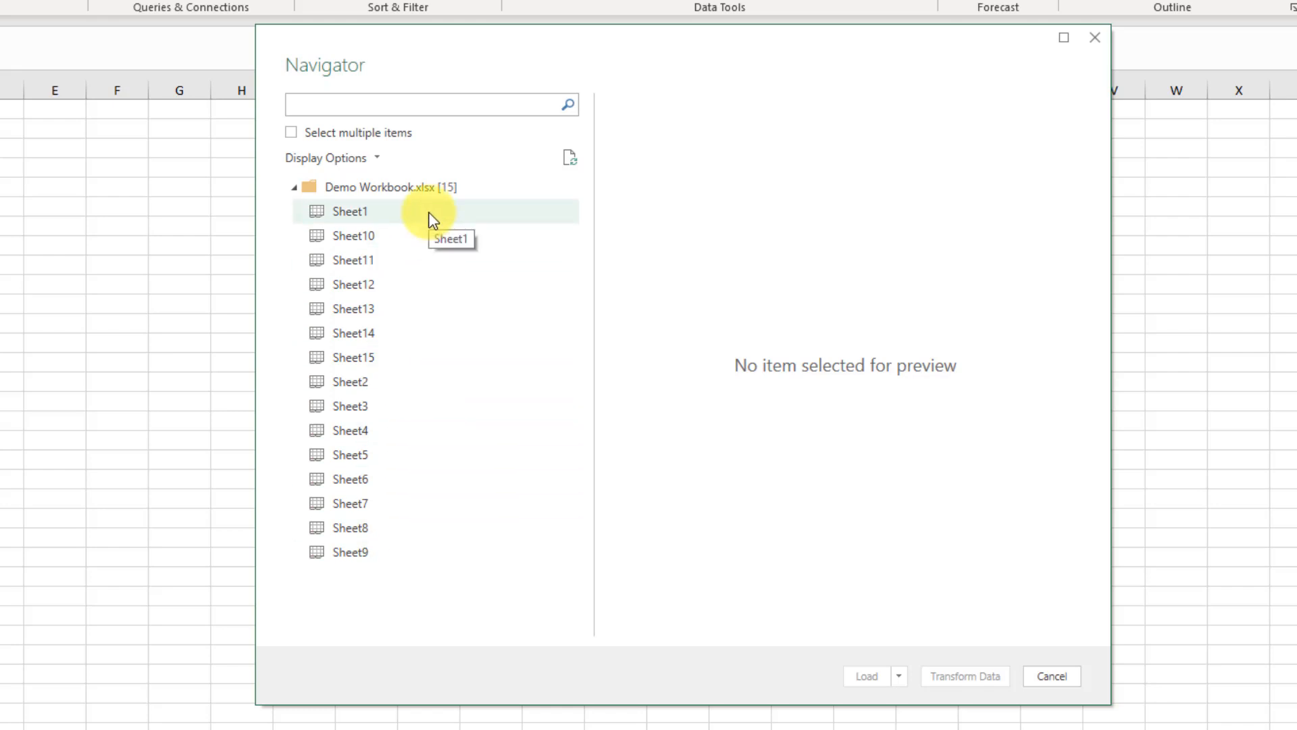
- Select Sheet11 in the Navigator to preview its id, name and email columns
left_click(410, 259)
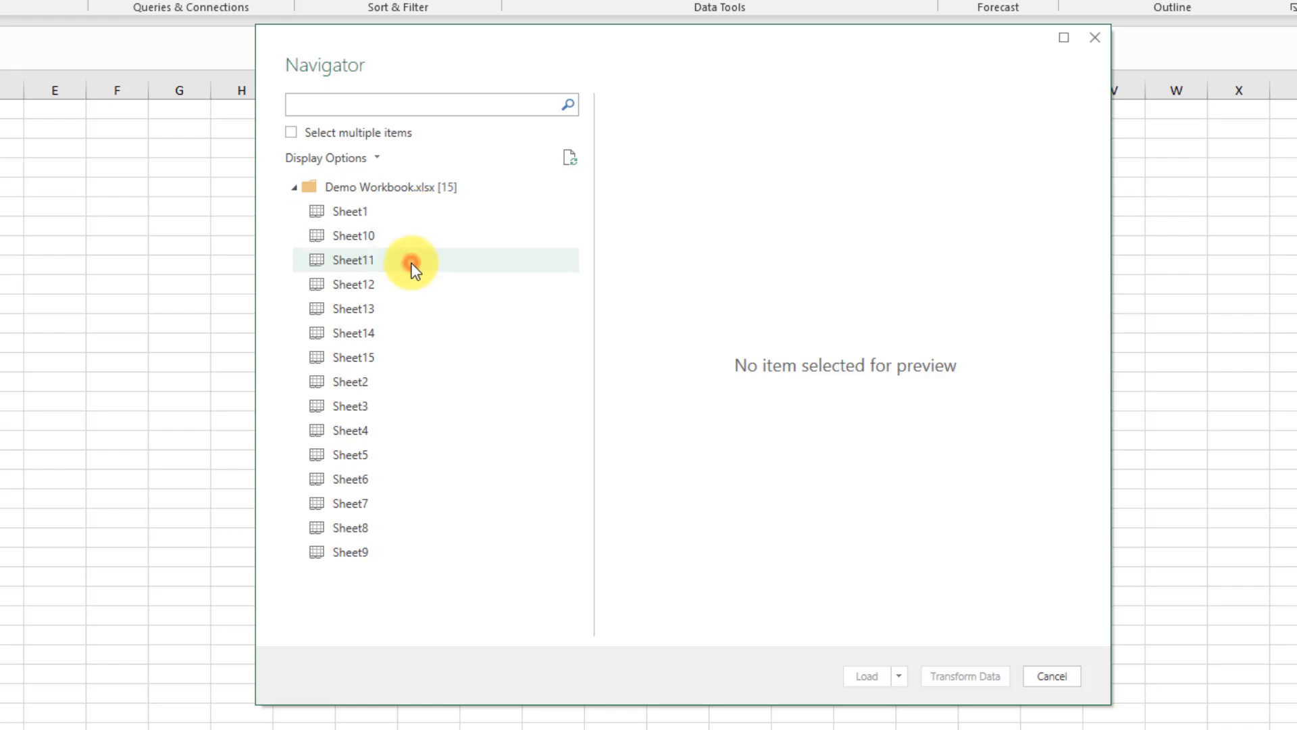
left_click(351, 260)
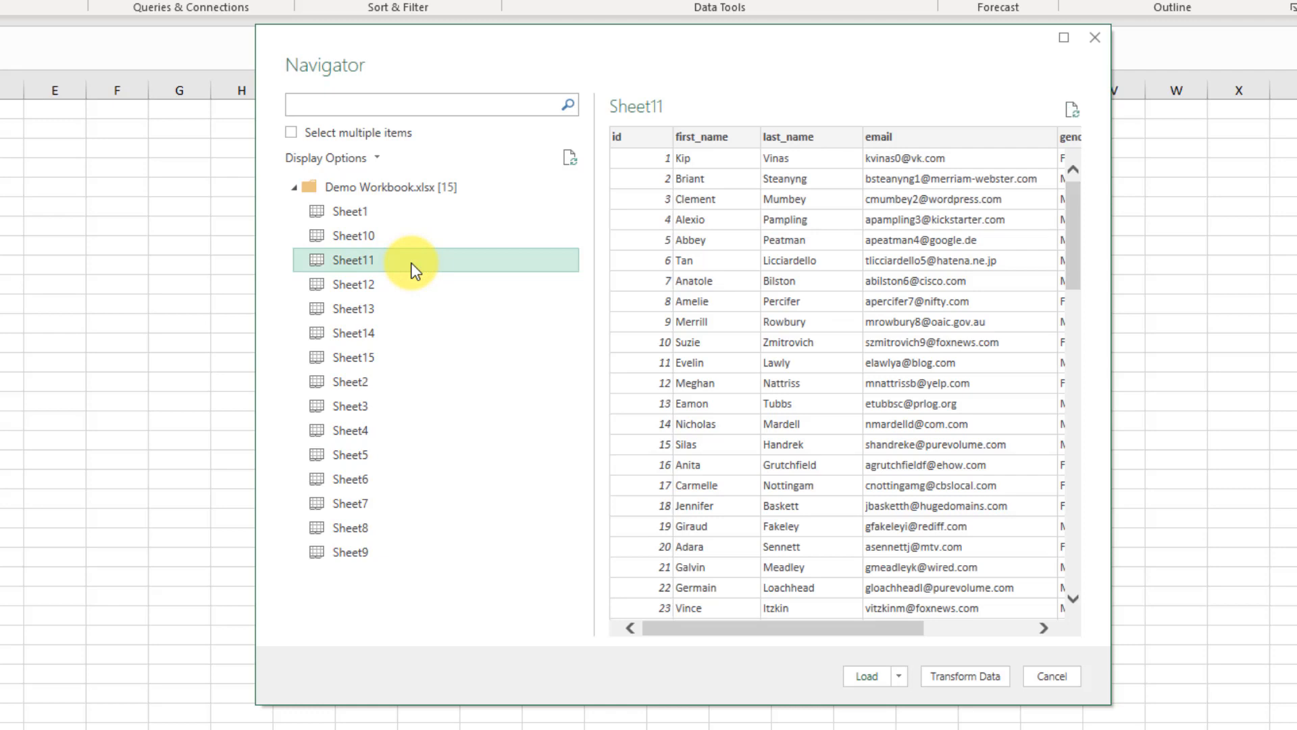
mouse_move(815, 267)
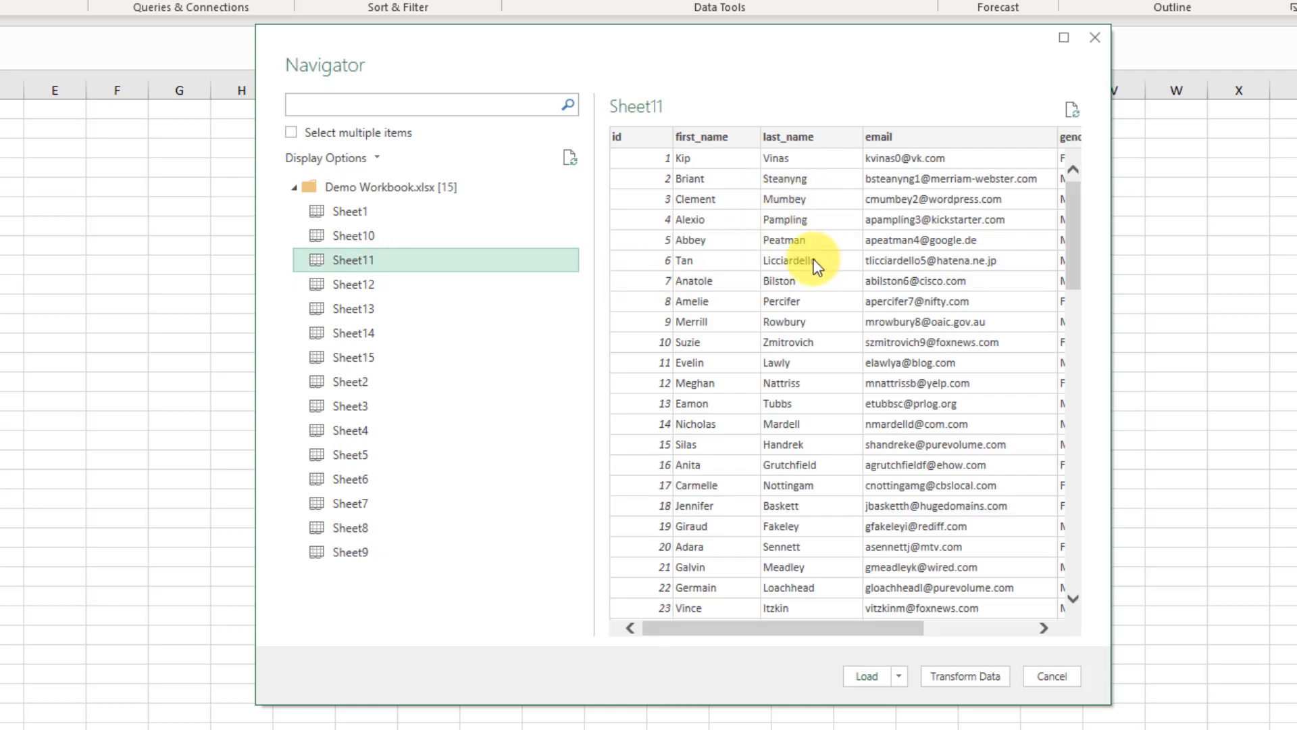
mouse_move(831, 368)
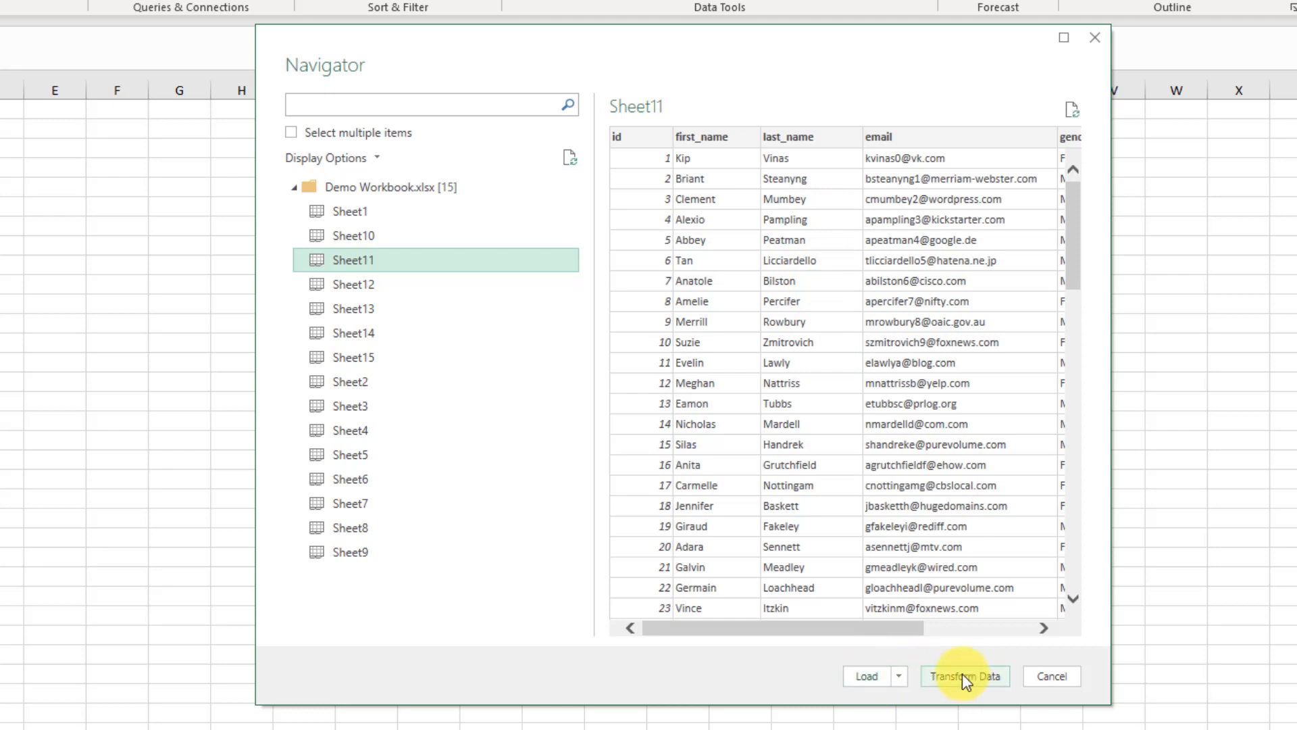
mouse_move(784, 569)
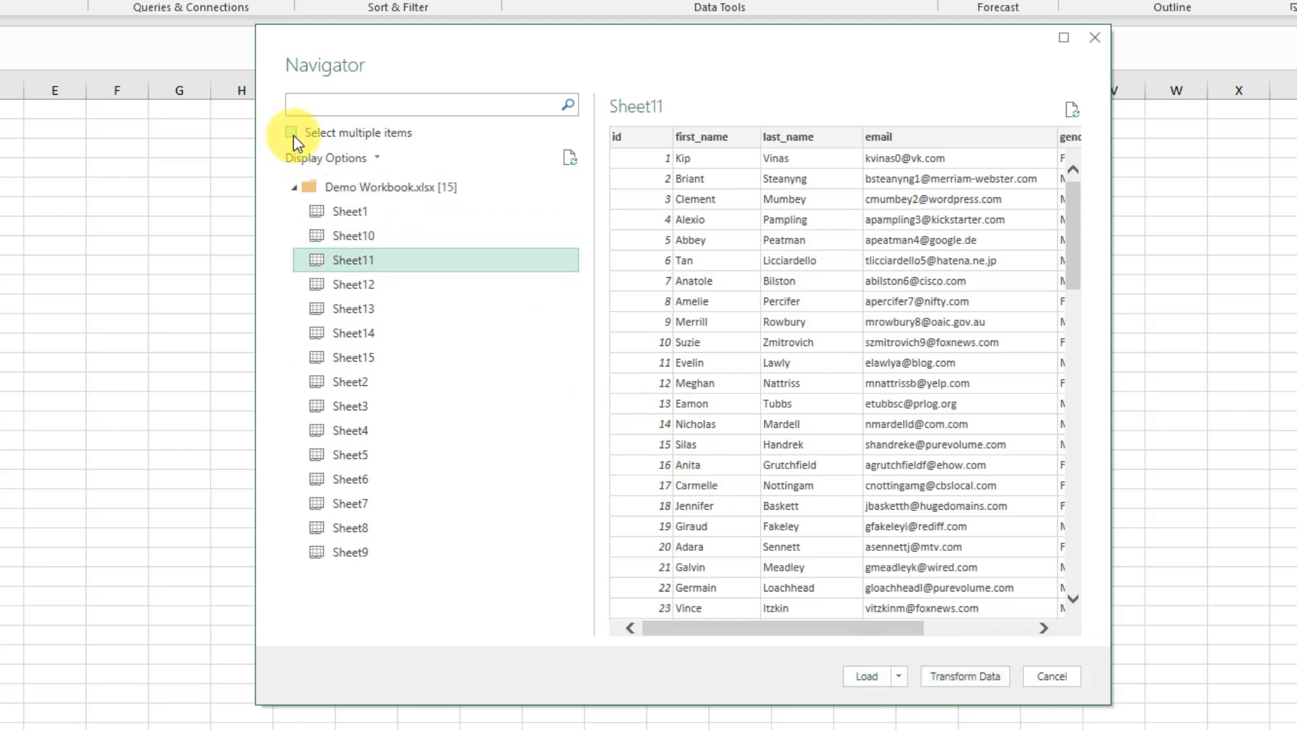
- Enable multiple-item selection and check Sheet10 and Sheet11 for import
left_click(291, 132)
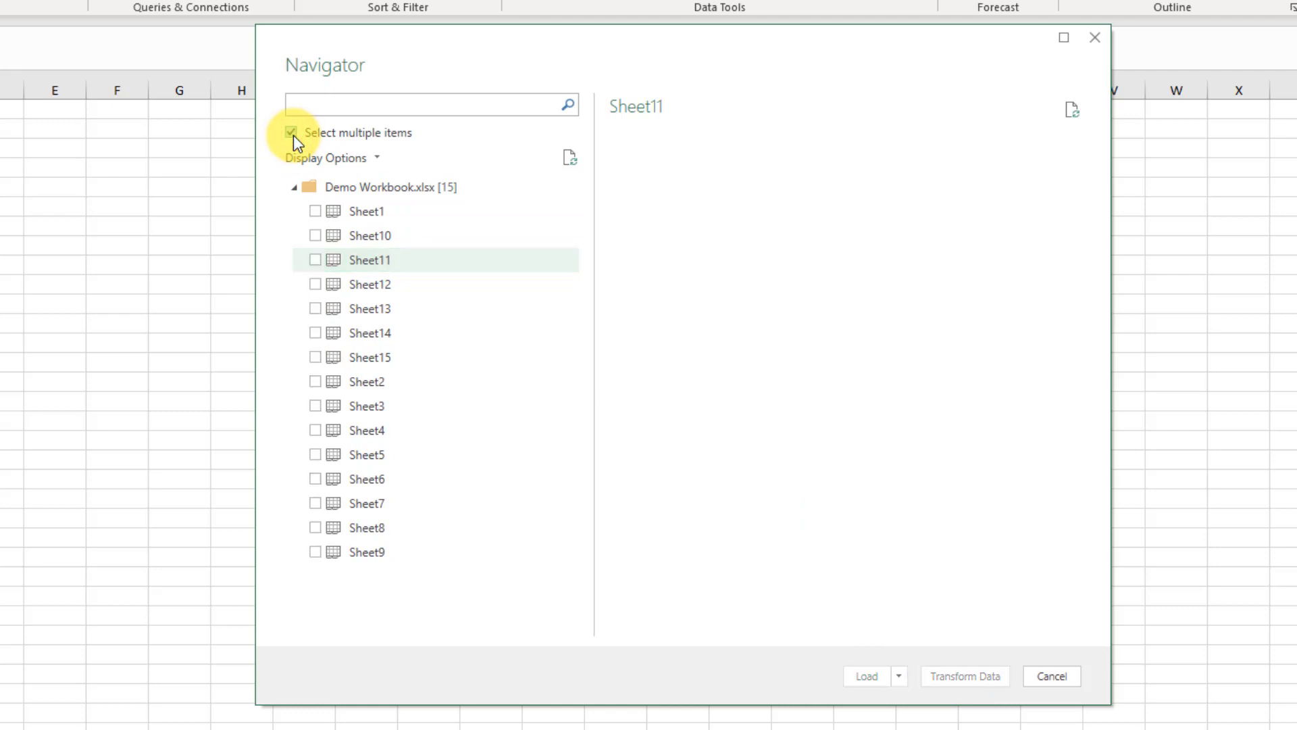
left_click(291, 133)
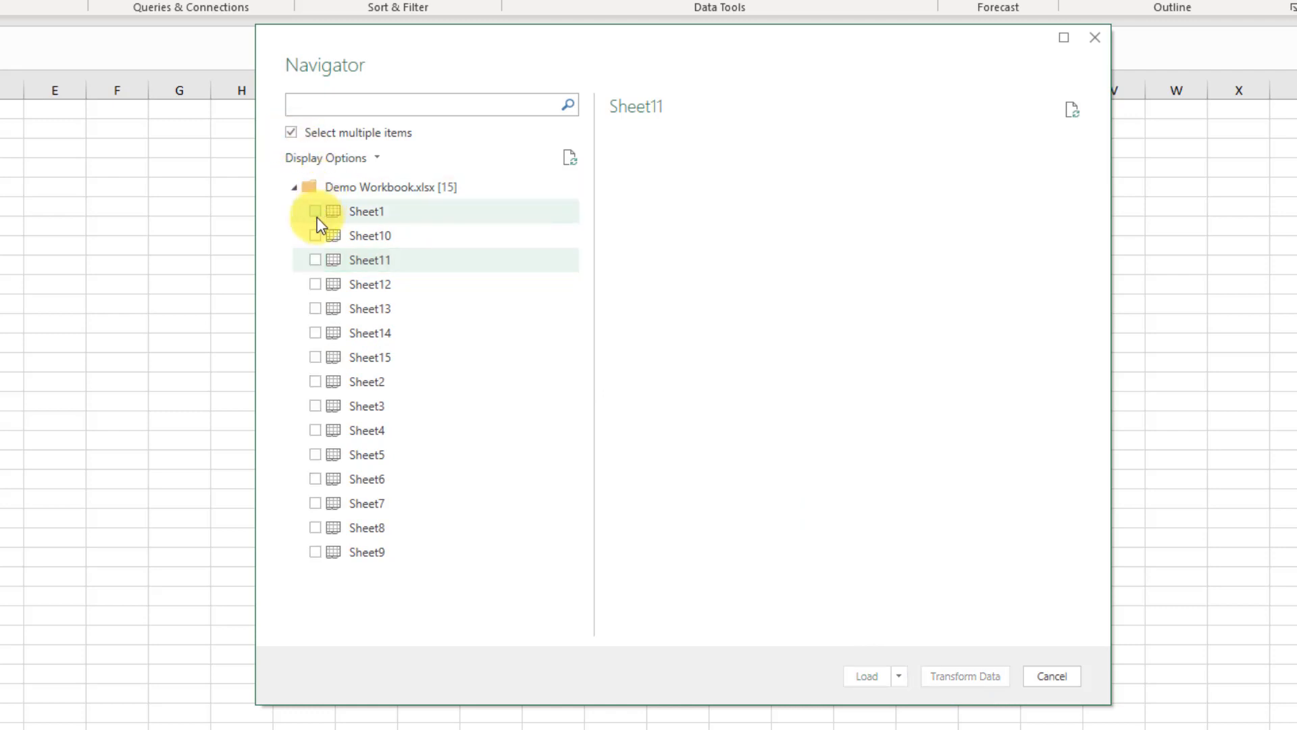
mouse_move(320, 341)
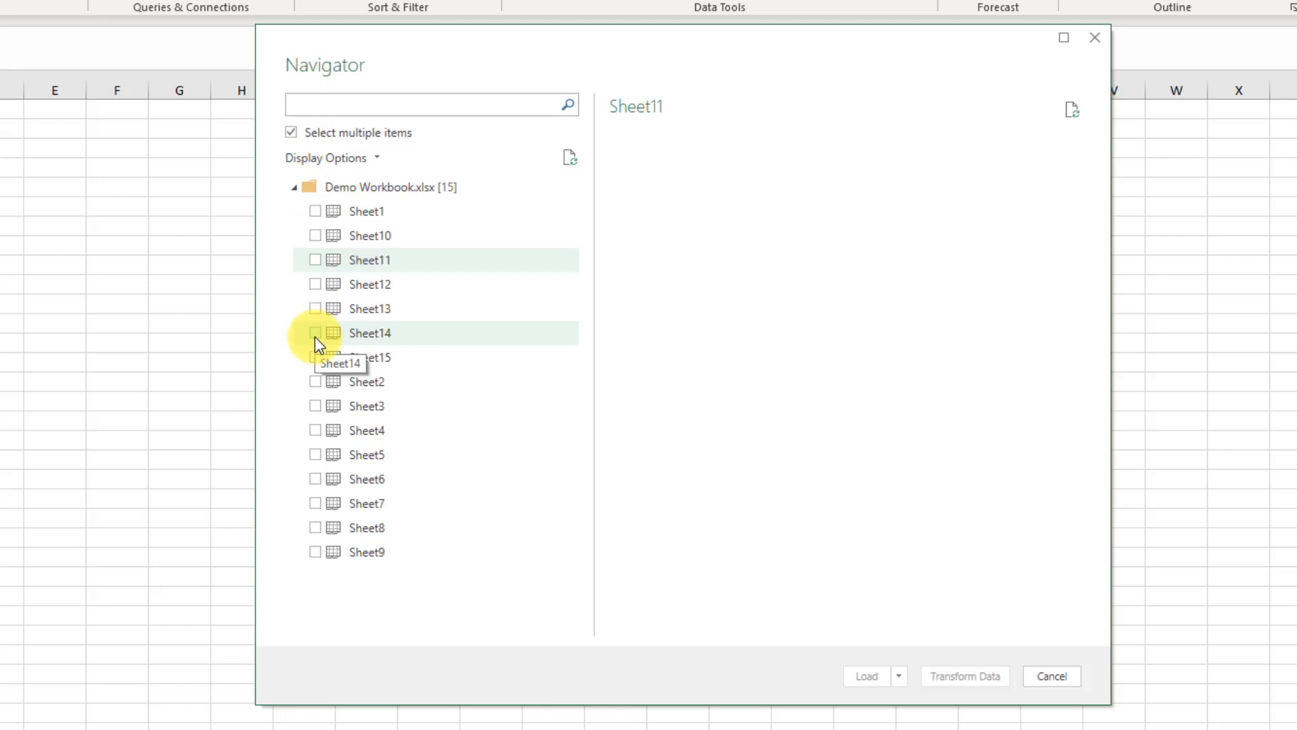
mouse_move(319, 231)
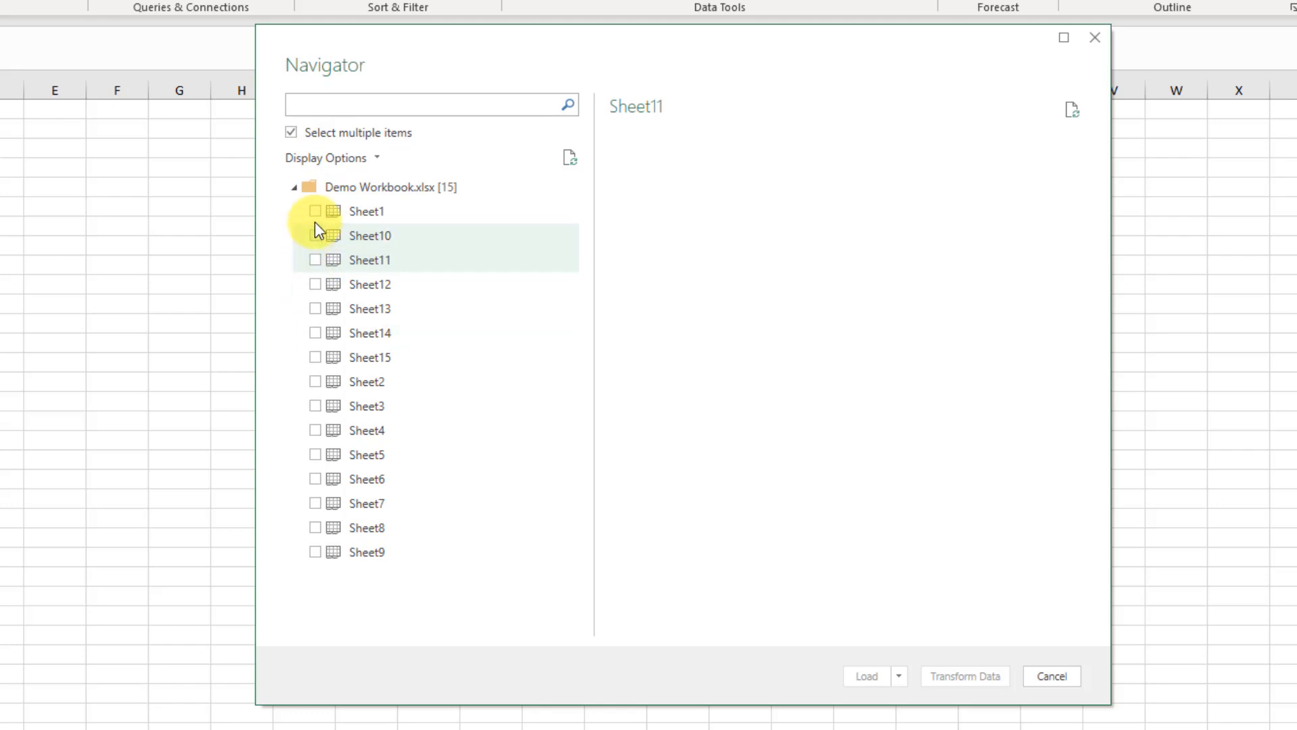
left_click(314, 235)
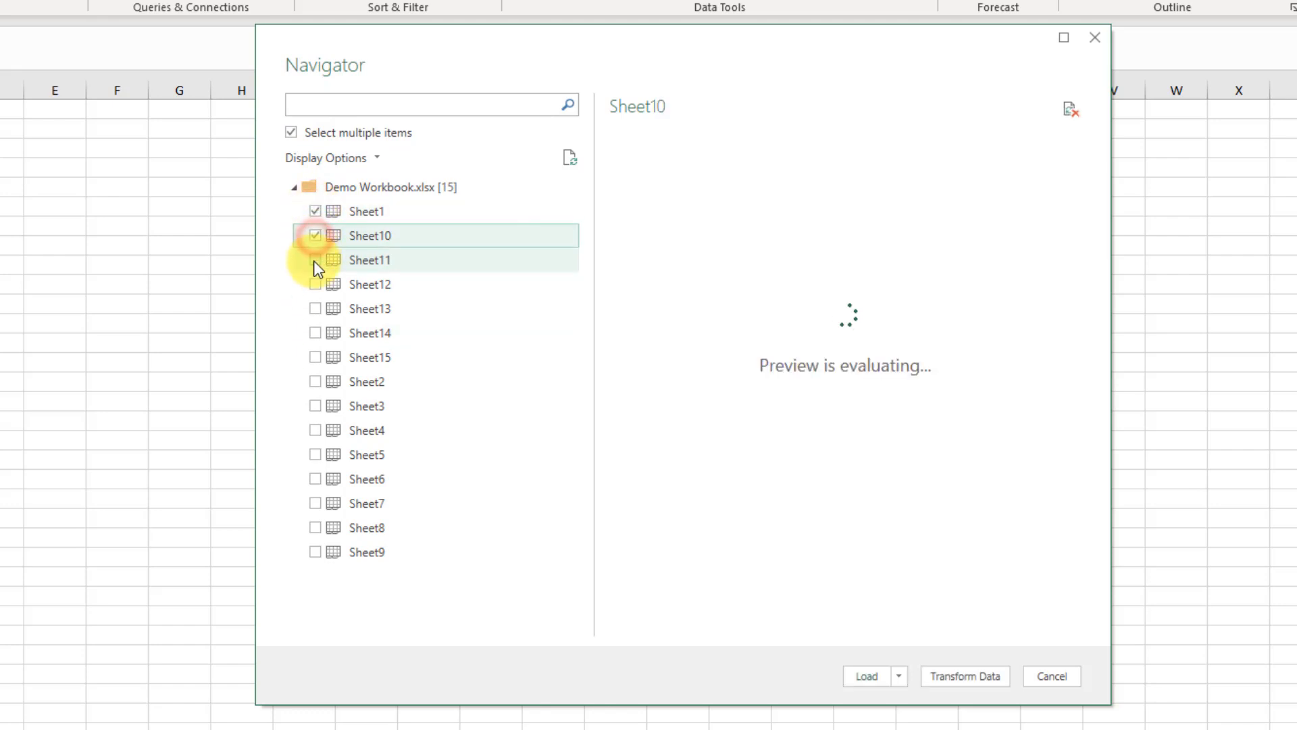
left_click(315, 259)
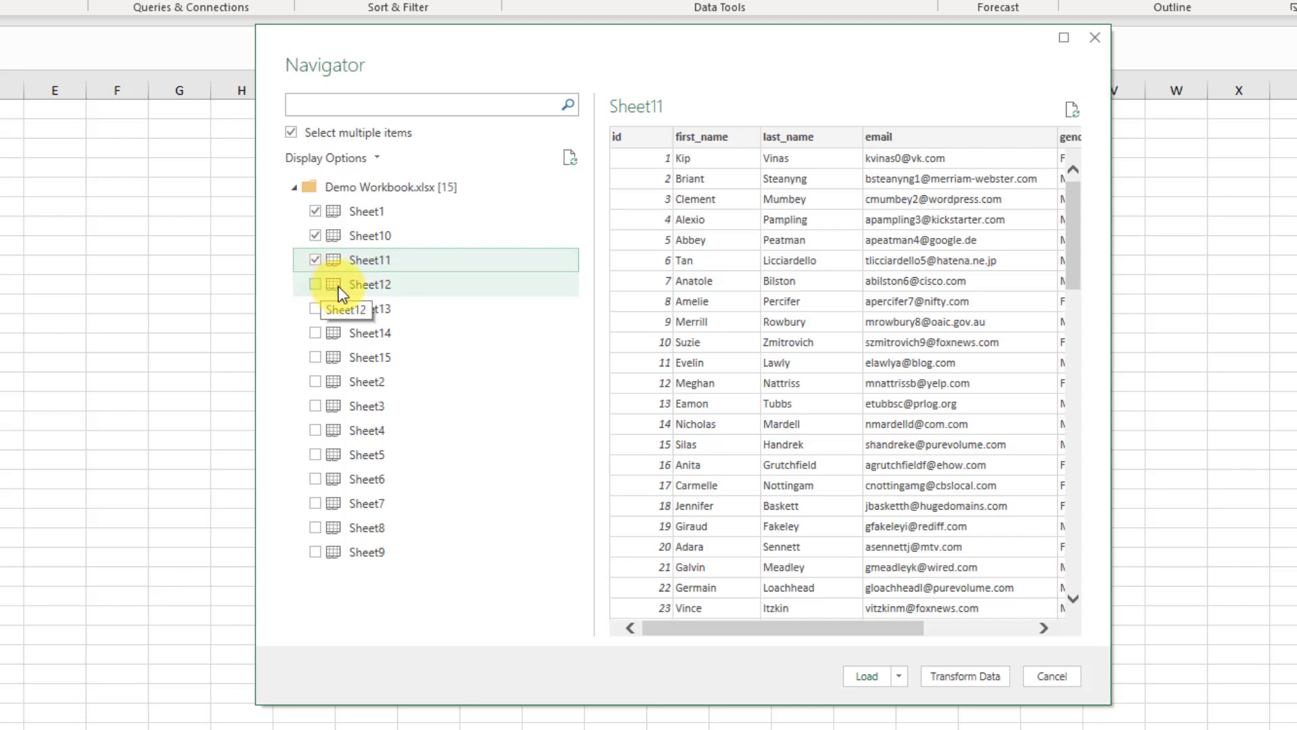
- Check Sheet12 as well and move the preview on to Sheet13
left_click(369, 284)
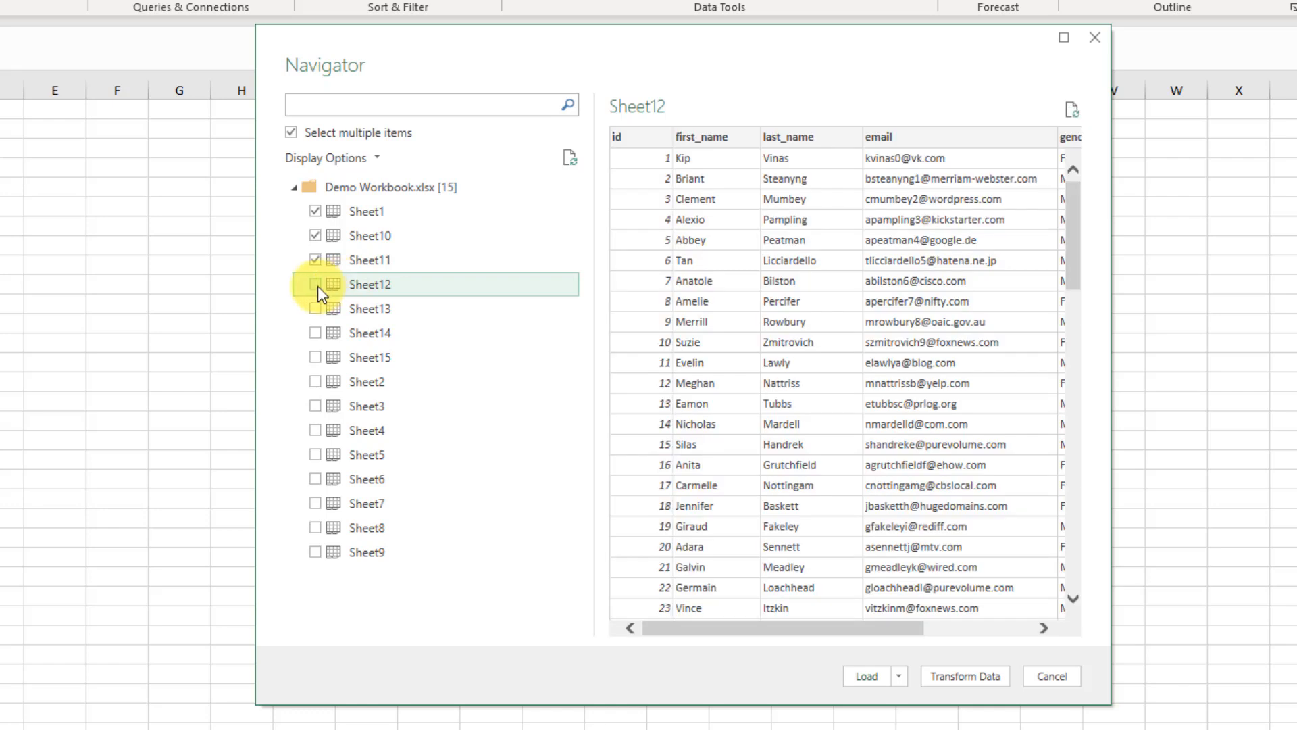
left_click(314, 284)
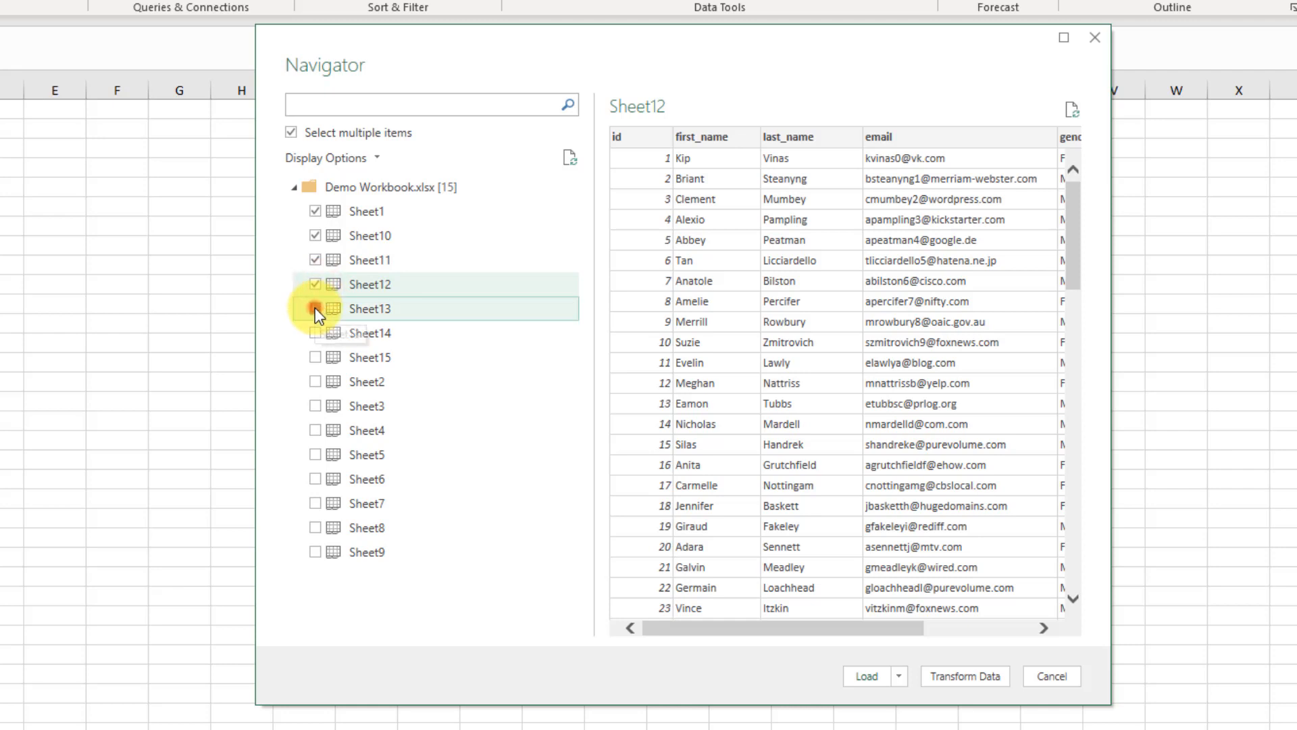
left_click(315, 308)
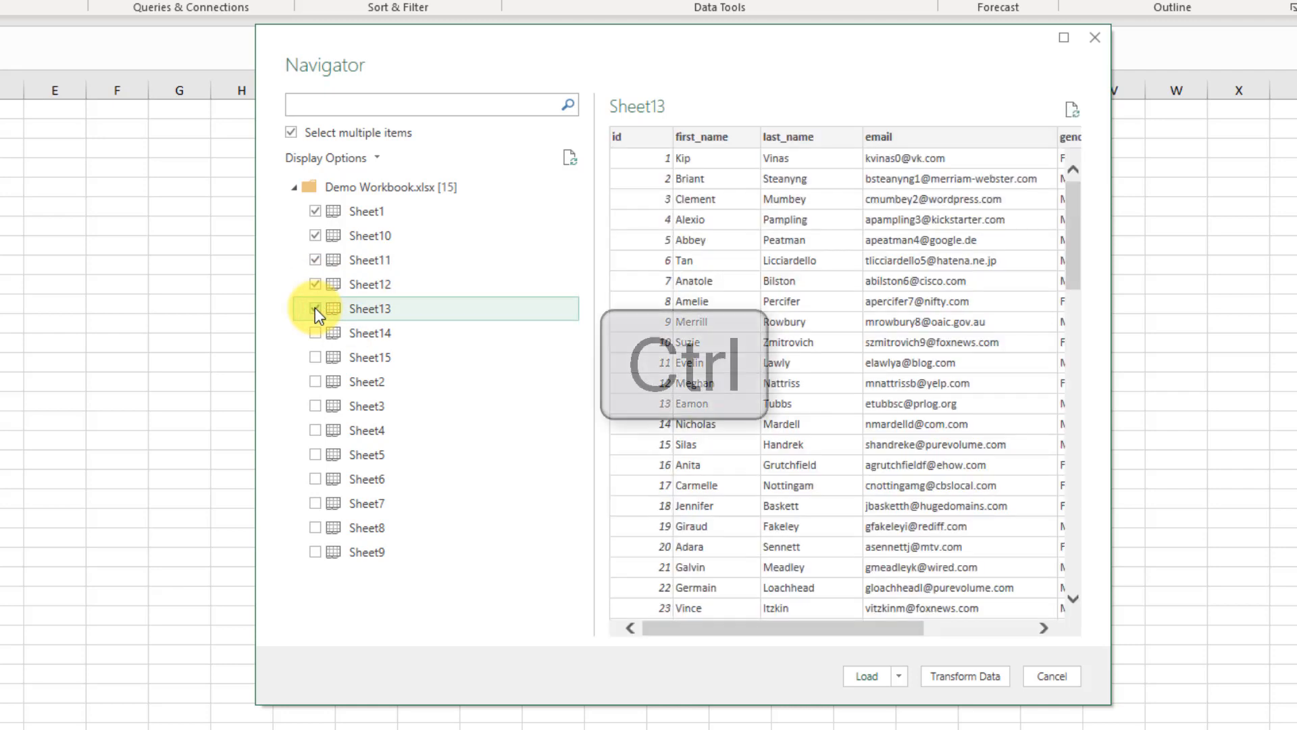
- Check the remaining sheets from Sheet13 through Sheet4, previewing Sheet4
left_click(317, 308)
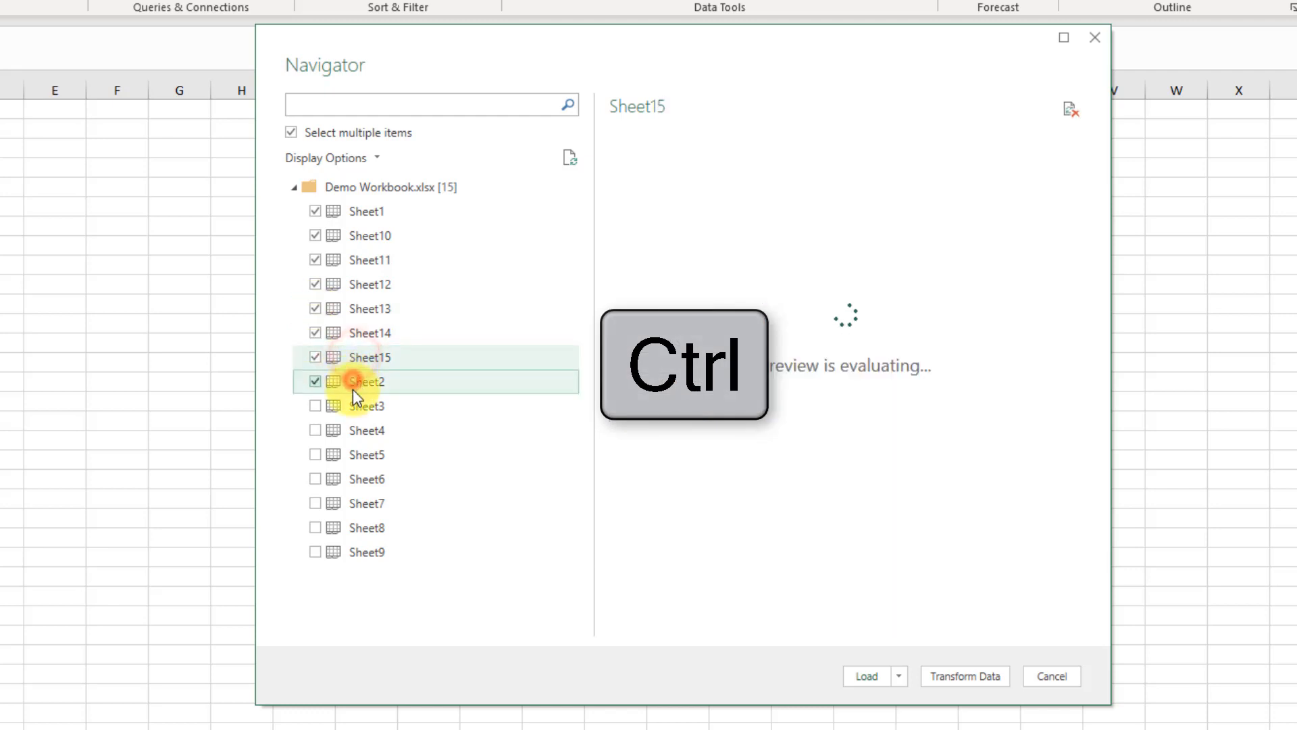
left_click(366, 430)
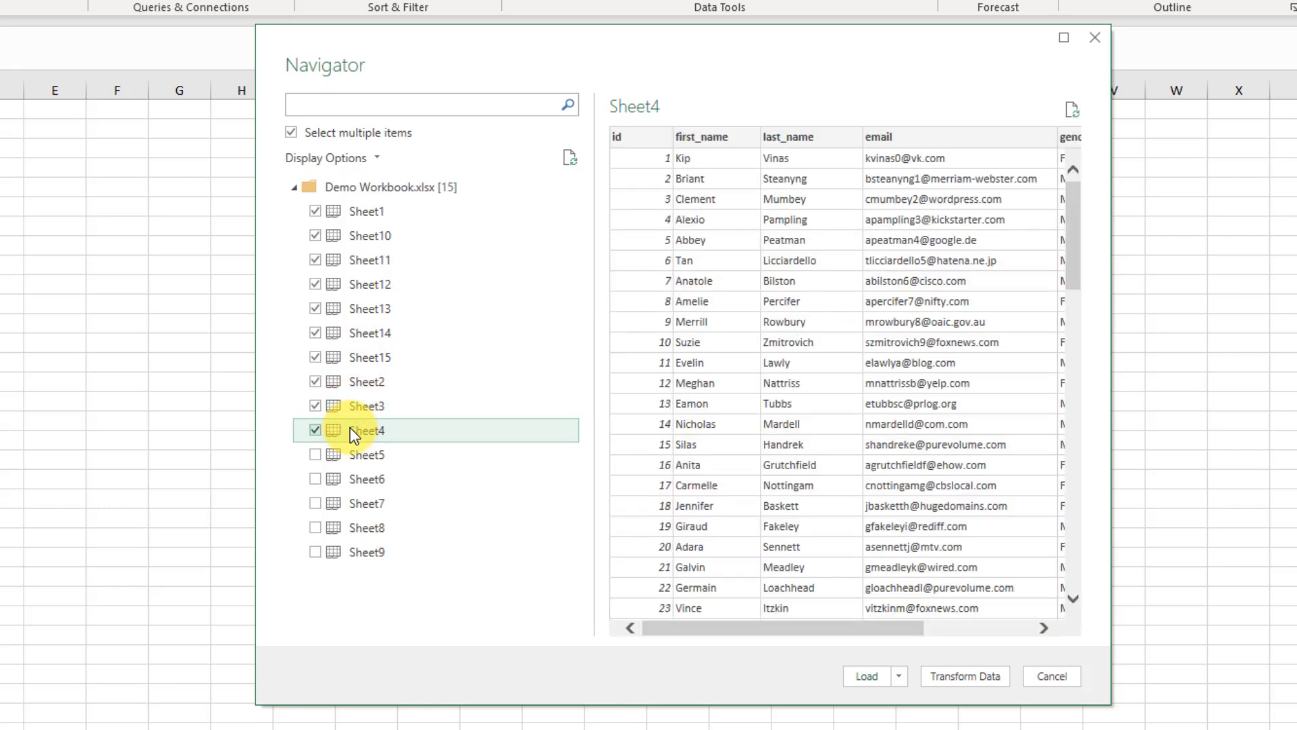
mouse_move(363, 381)
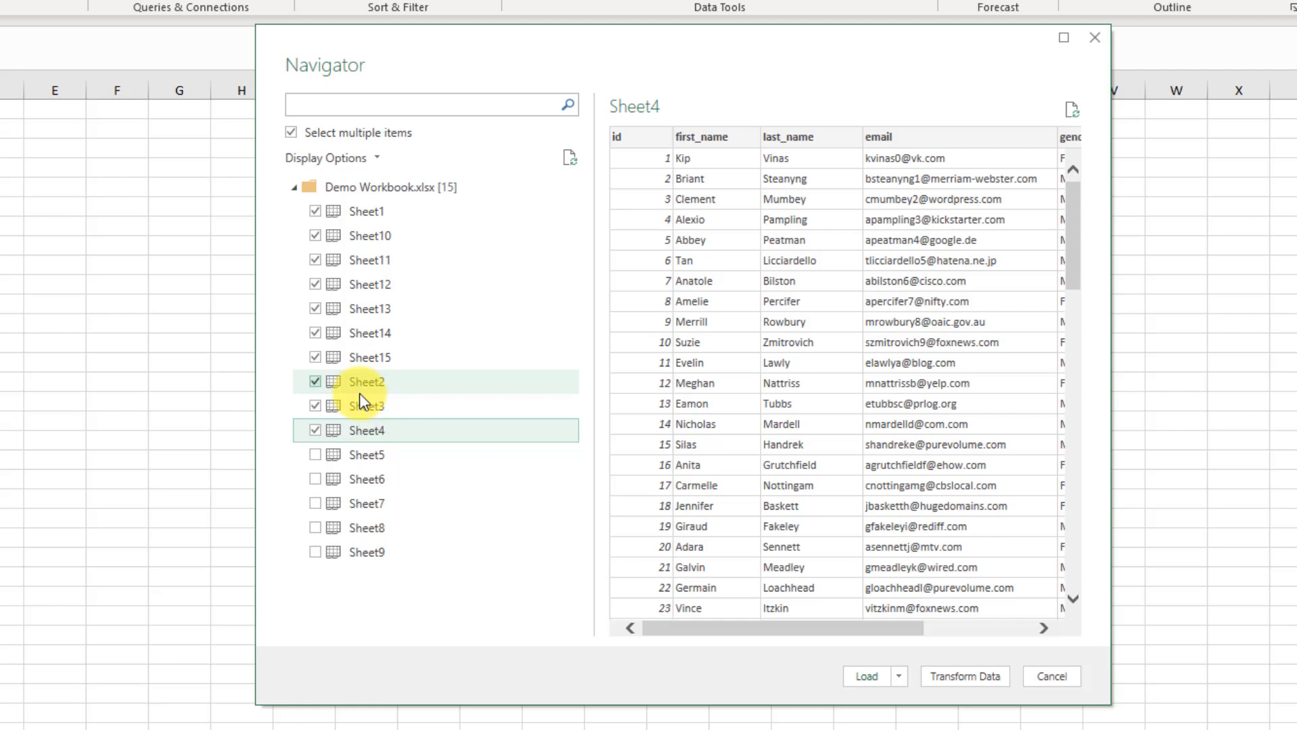
mouse_move(292, 132)
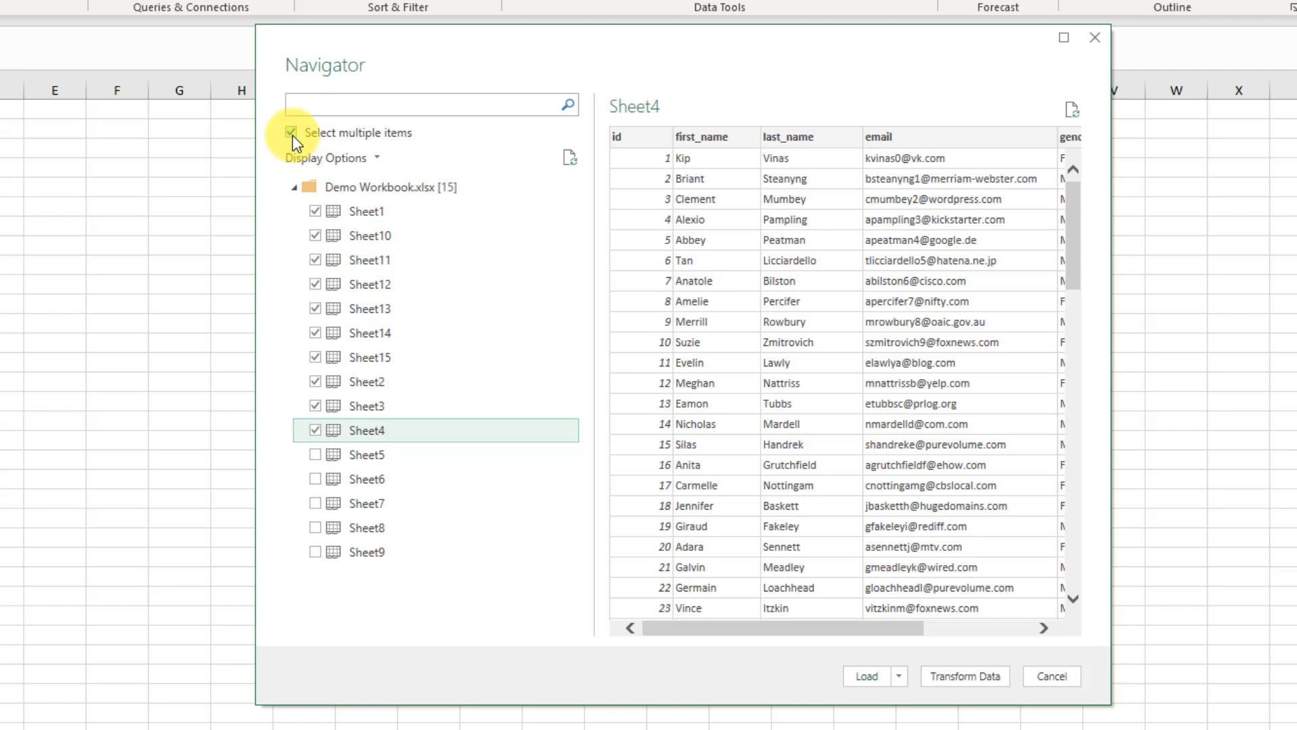
- Toggle 'Select multiple items' off and on so no sheet remains checked
left_click(291, 133)
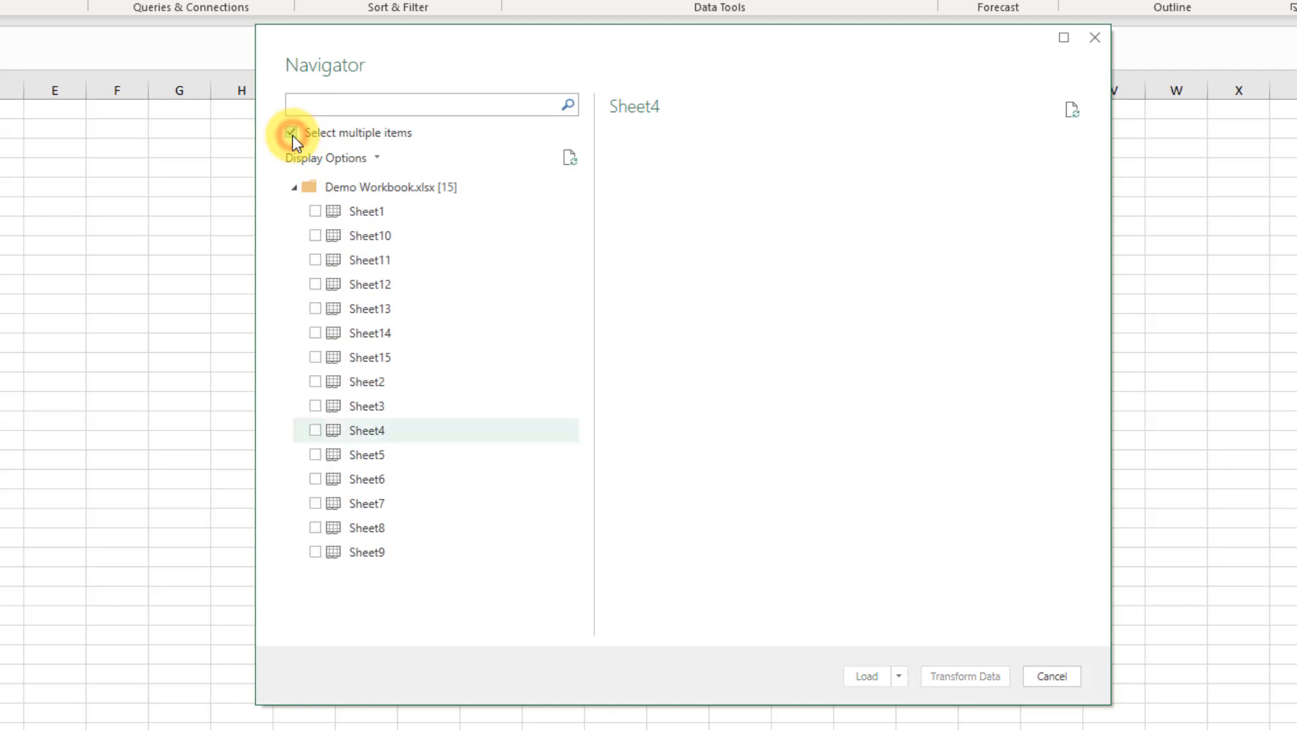
left_click(290, 132)
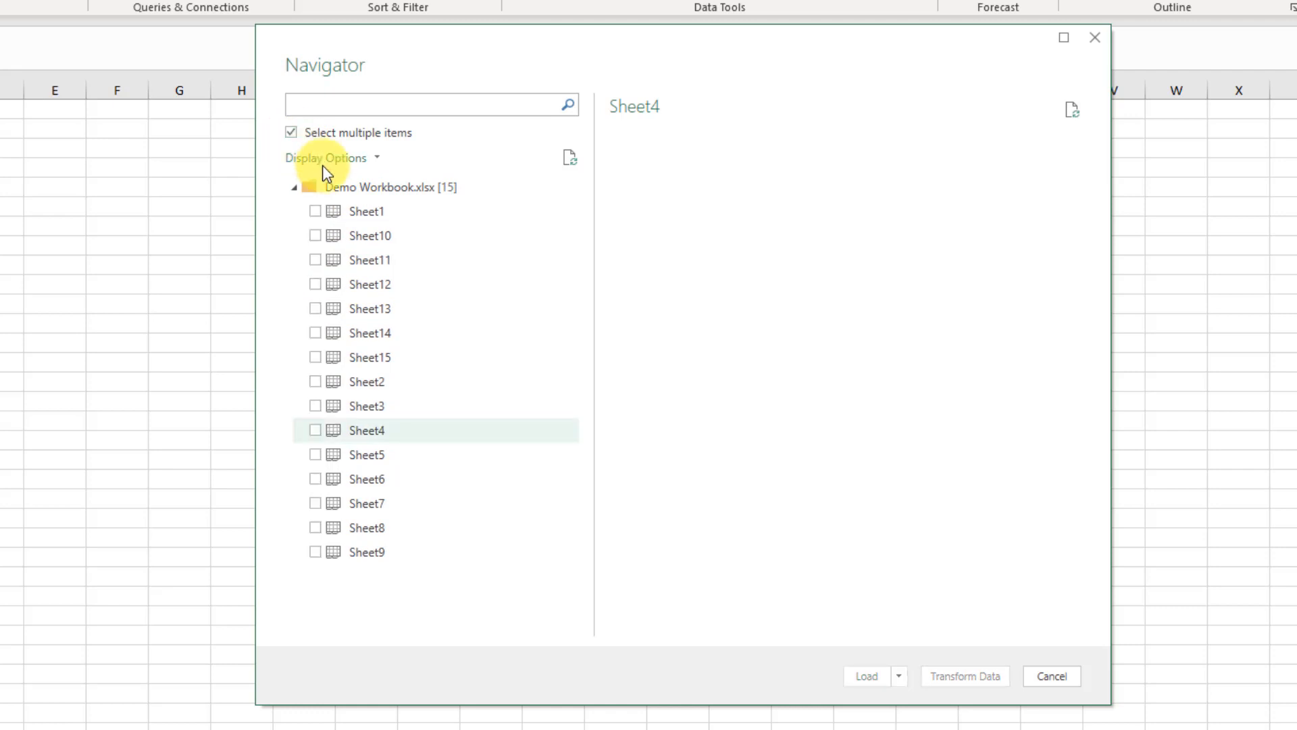
mouse_move(367, 405)
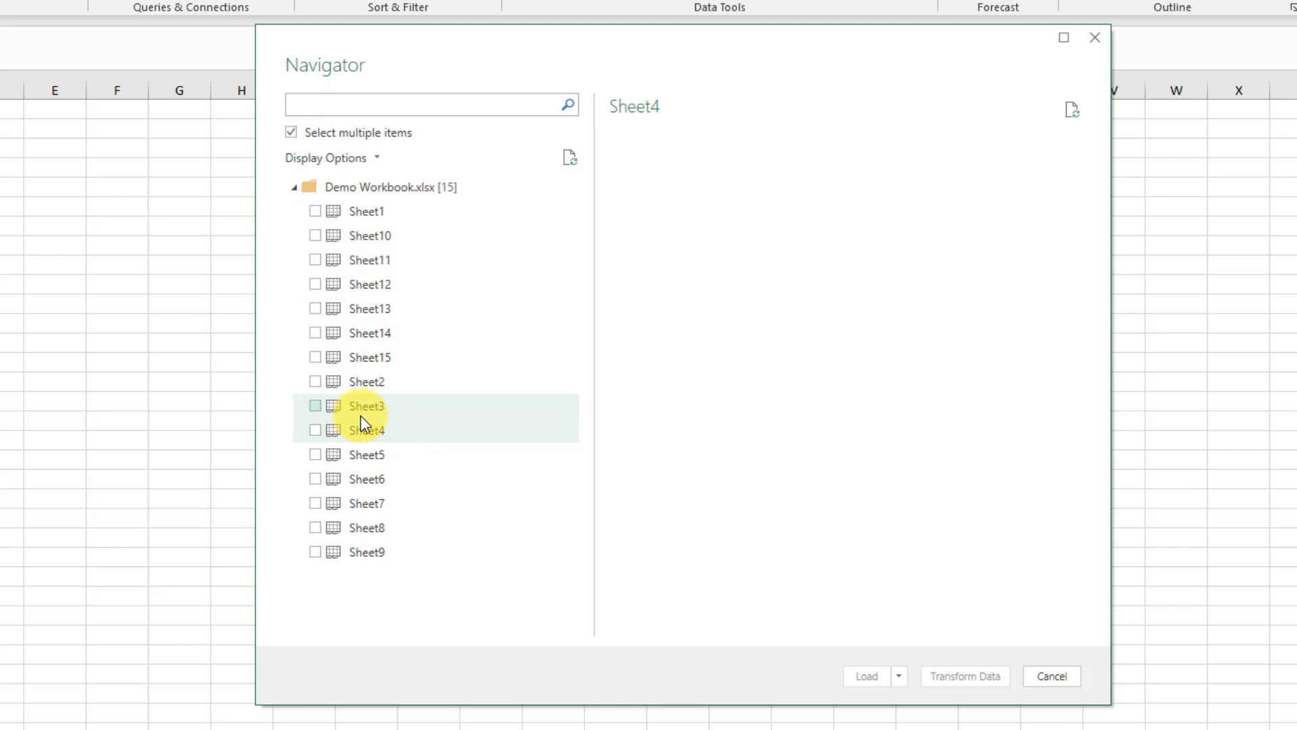
mouse_move(369, 405)
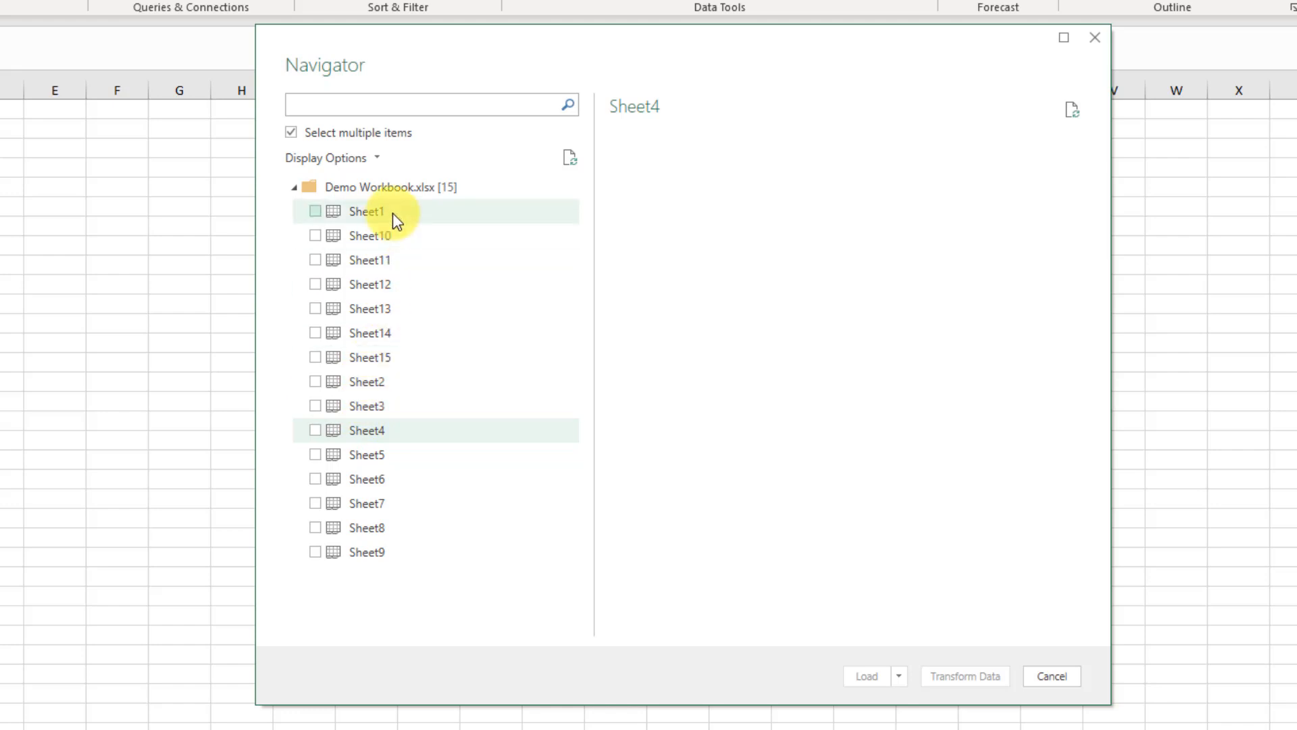
- Clear the marks again, then Shift-select the range Sheet11 through Sheet4 for import
left_click(368, 211)
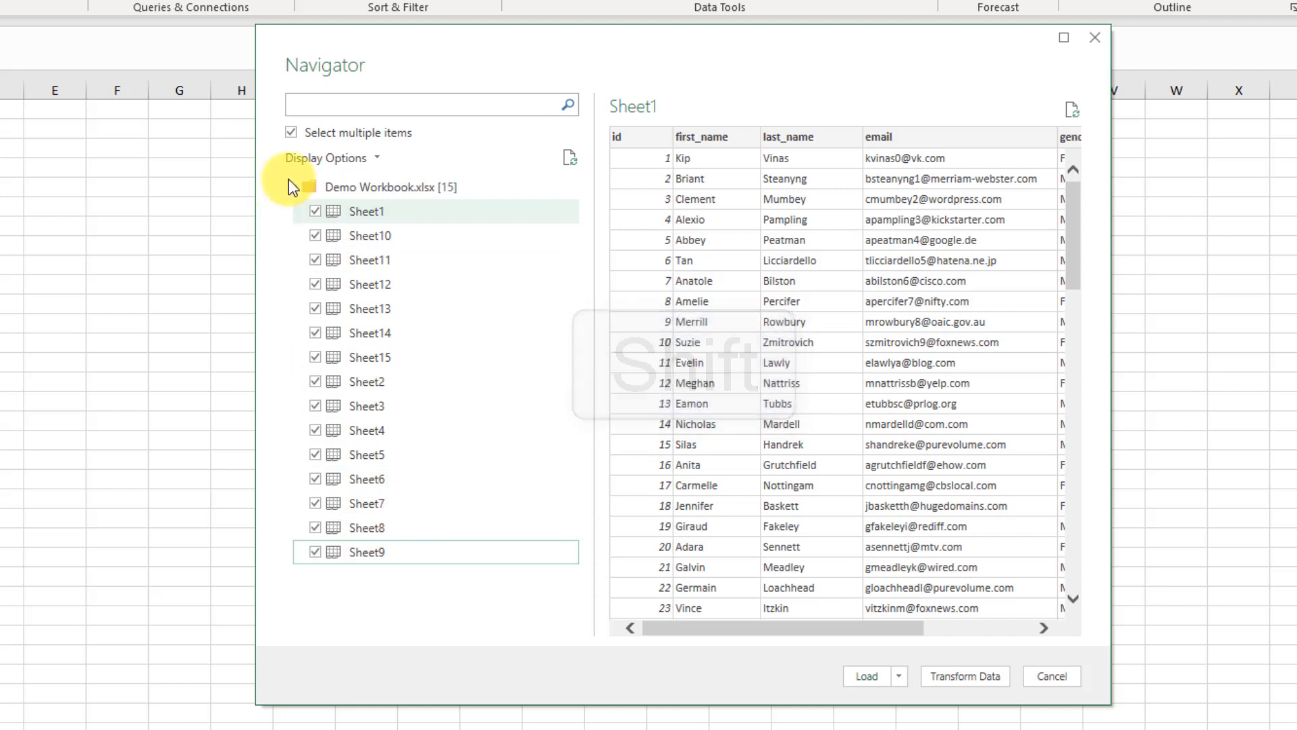
left_click(292, 133)
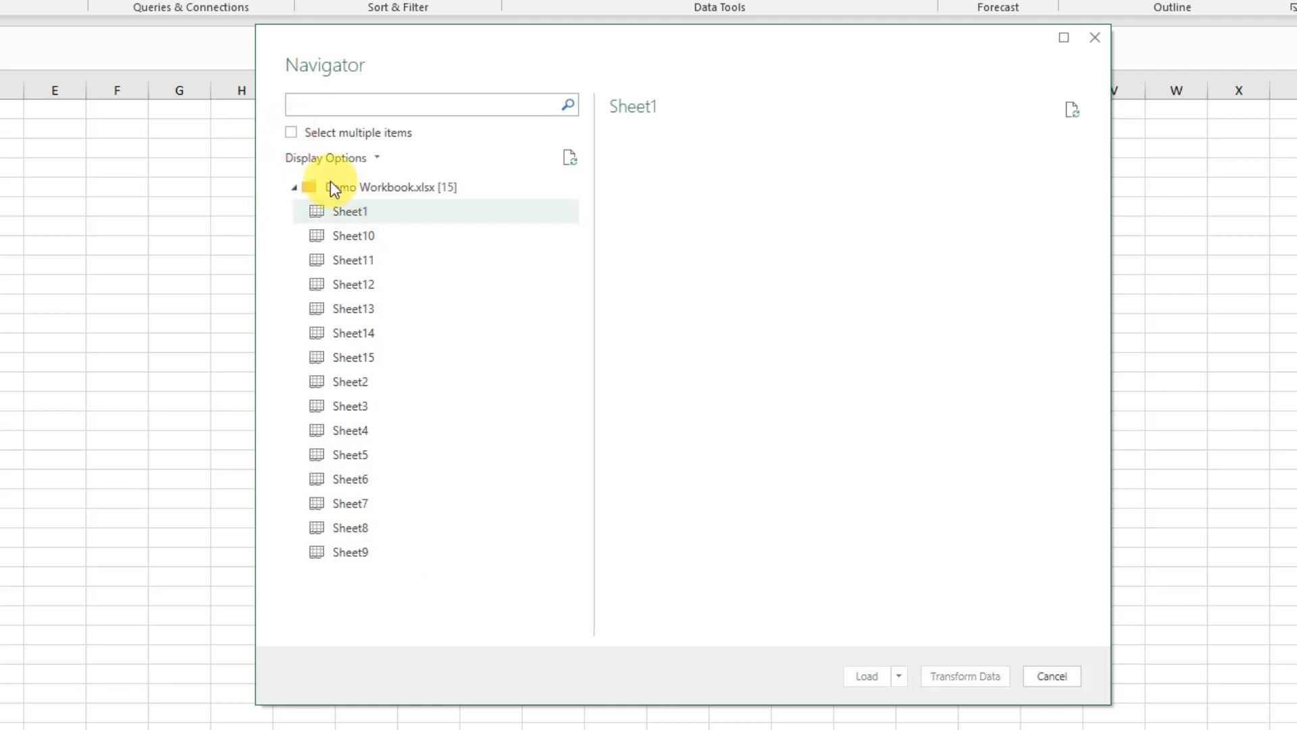
left_click(291, 132)
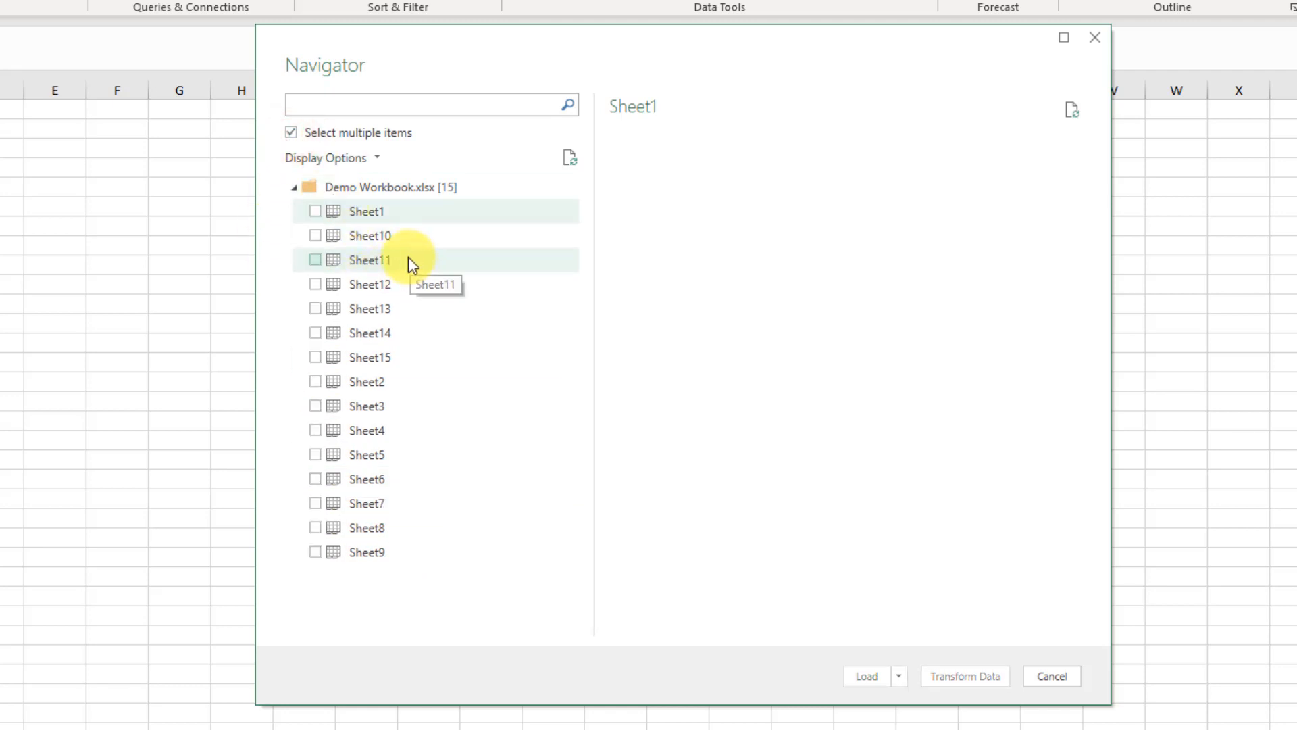
left_click(371, 259)
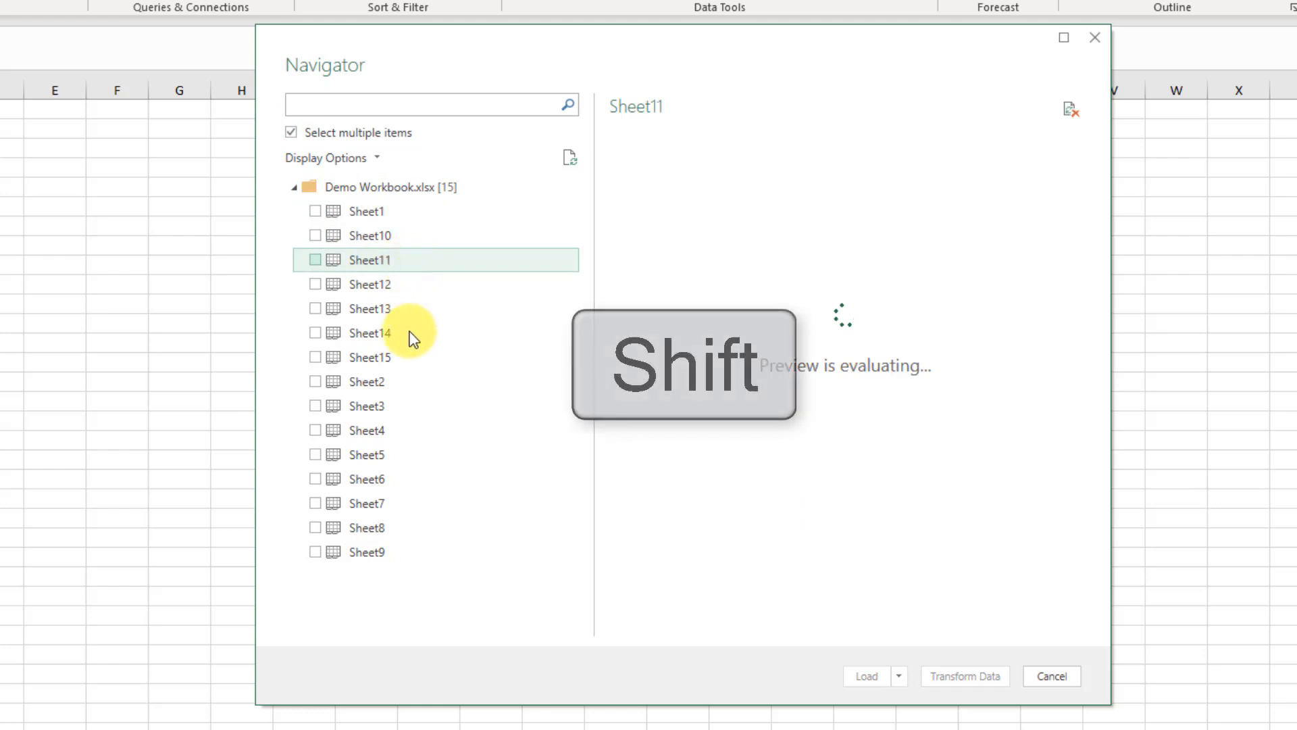
left_click(366, 430)
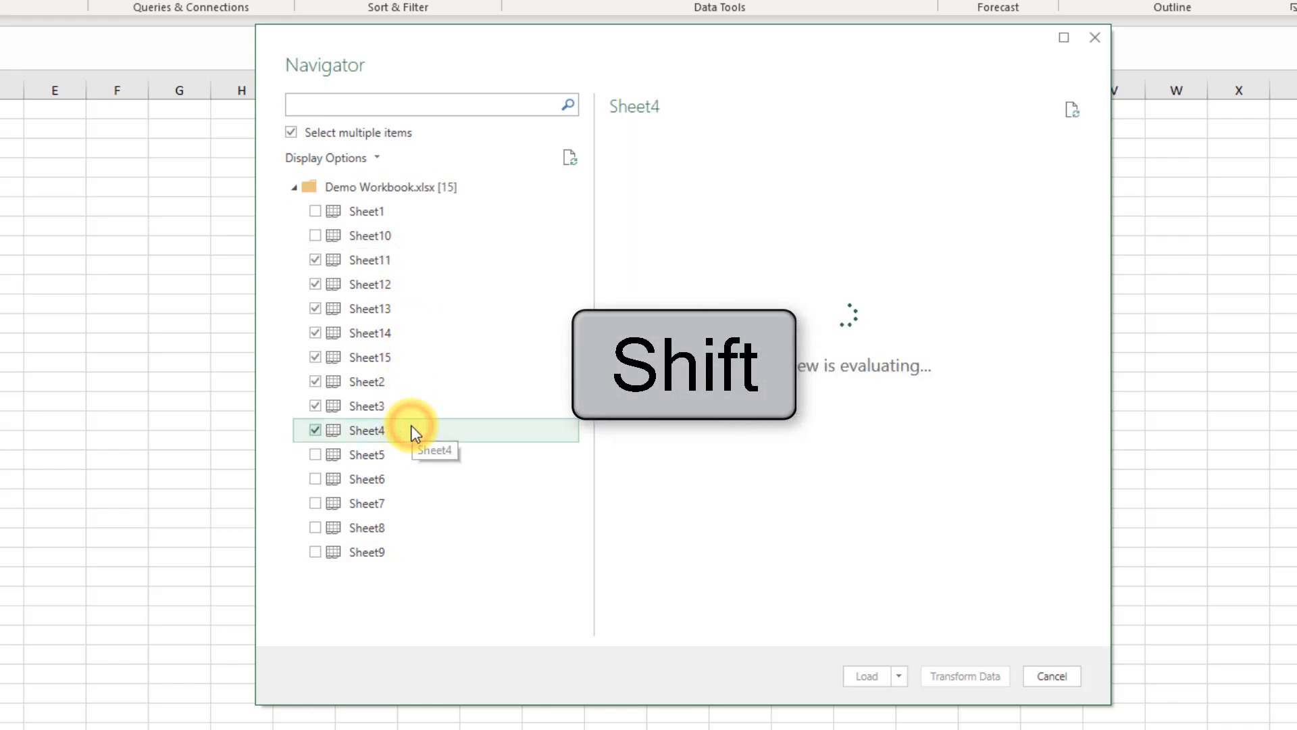